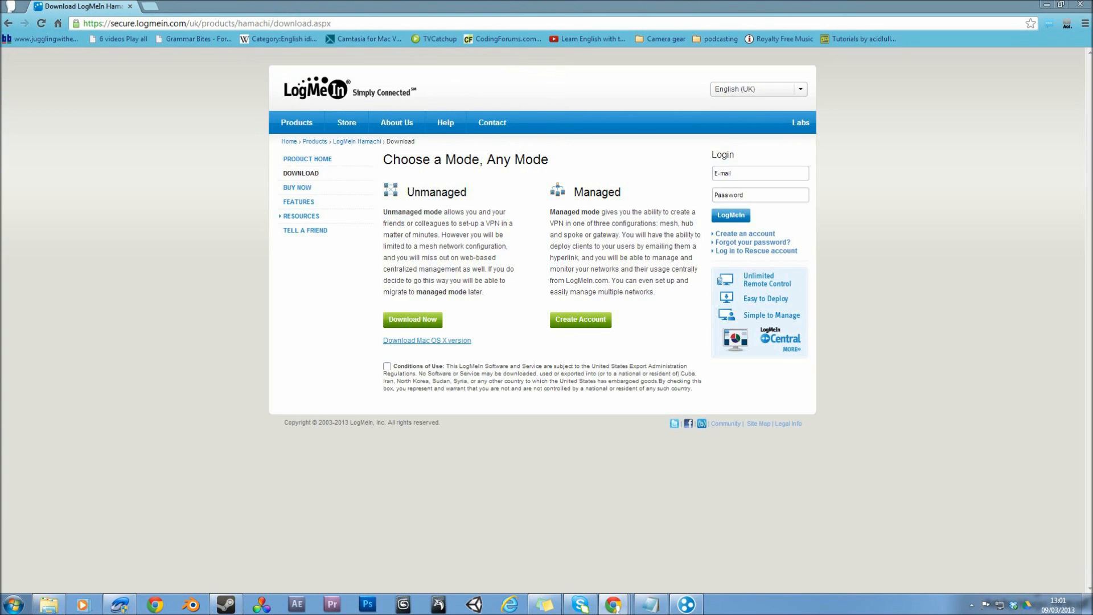
Step: Accept the Hamachi Conditions of Use and download the unmanaged installer
double_click(437, 191)
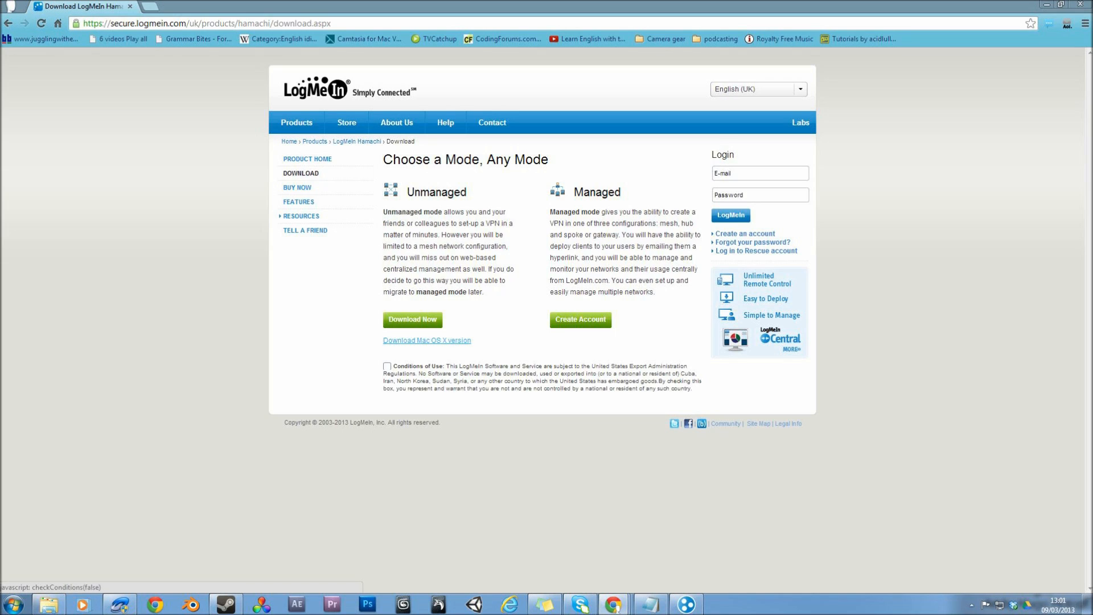
click(387, 366)
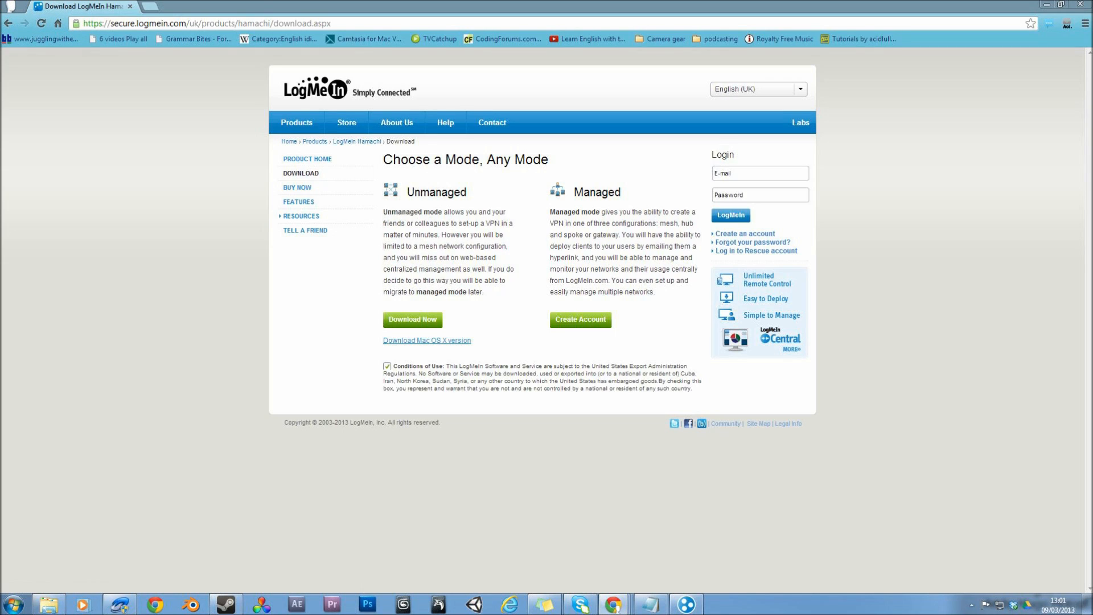
click(386, 366)
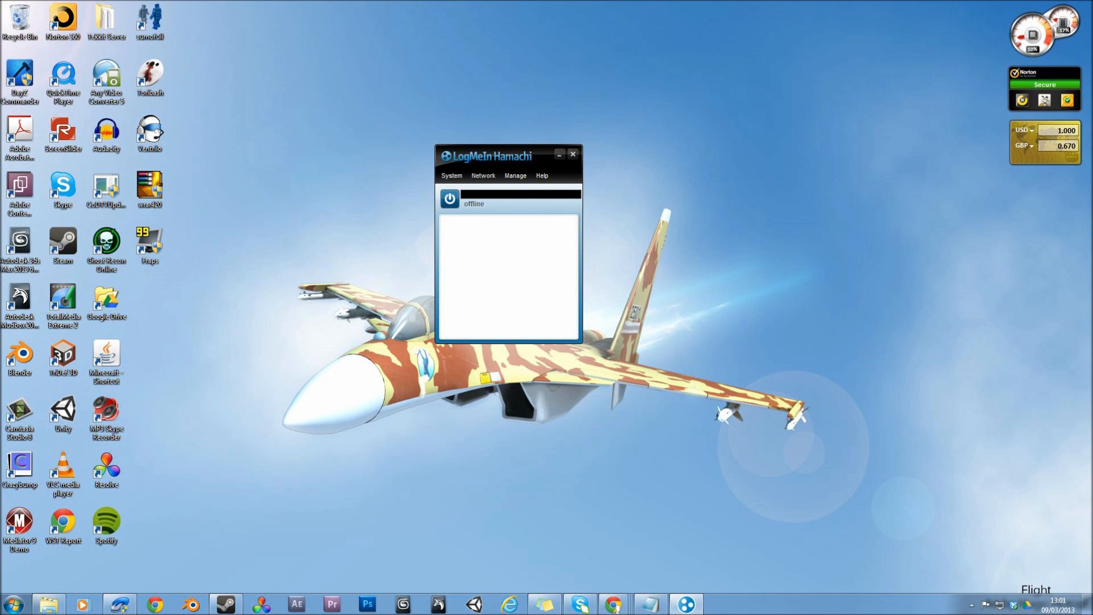
Step: Bring Hamachi online, then open and cancel the Create a new network dialog
click(448, 200)
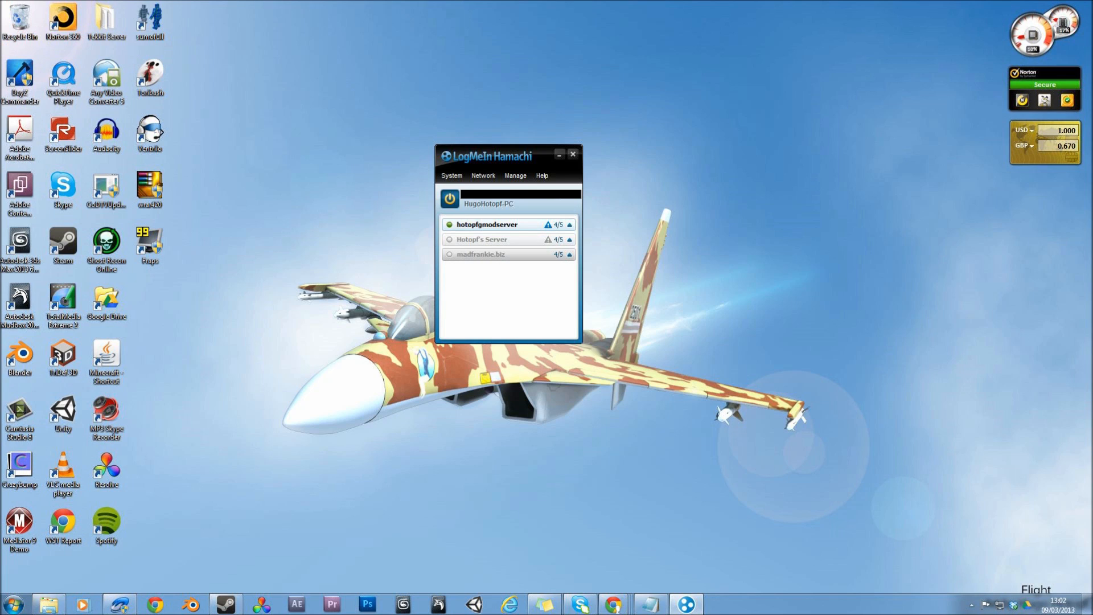
click(483, 175)
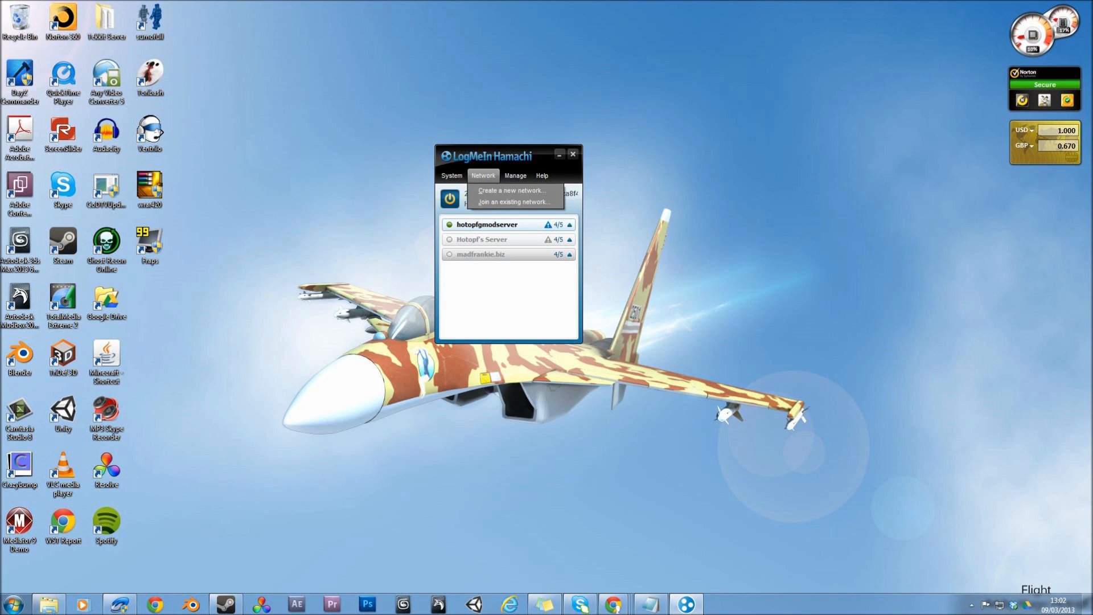
click(514, 190)
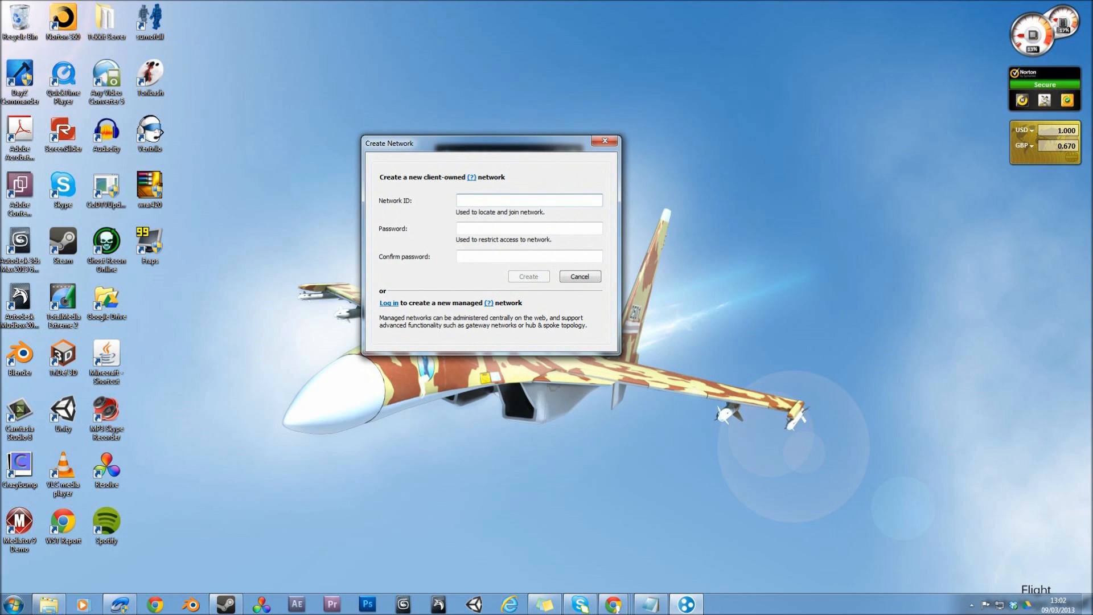
click(528, 199)
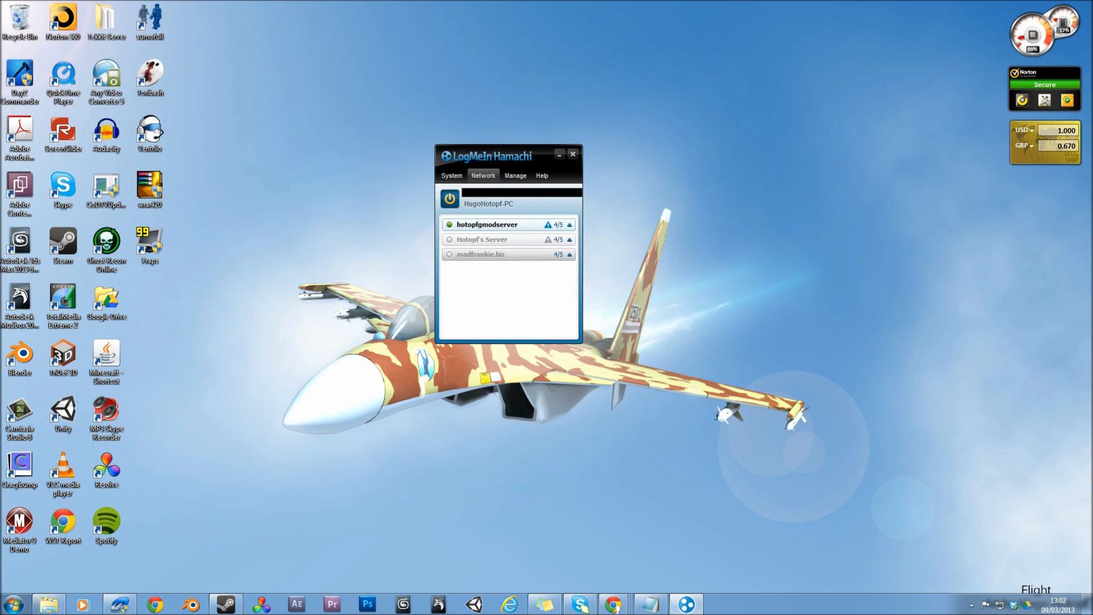
click(570, 224)
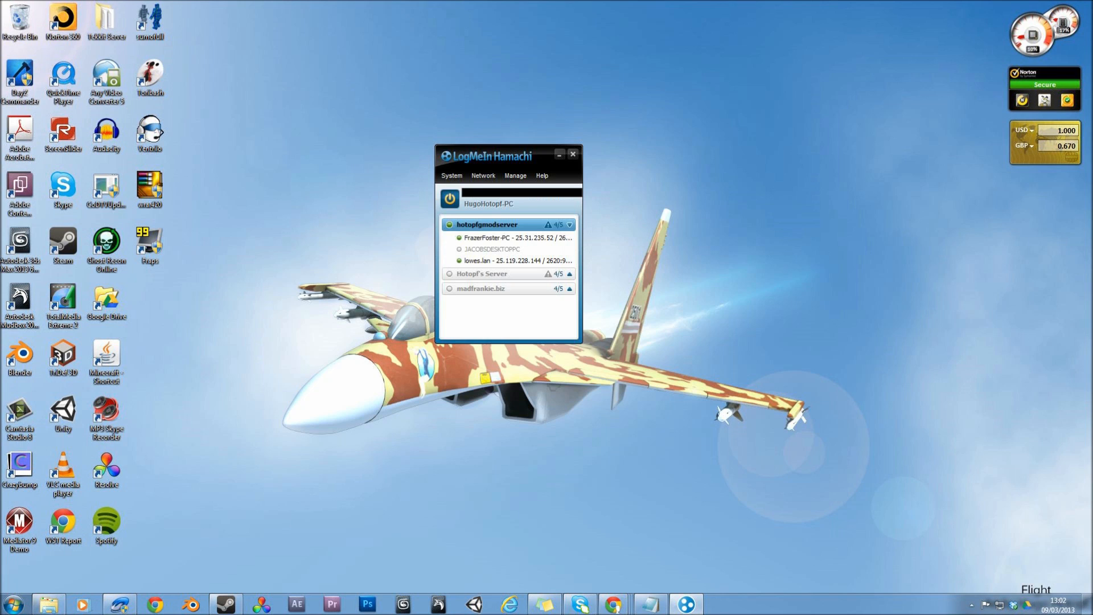
click(569, 224)
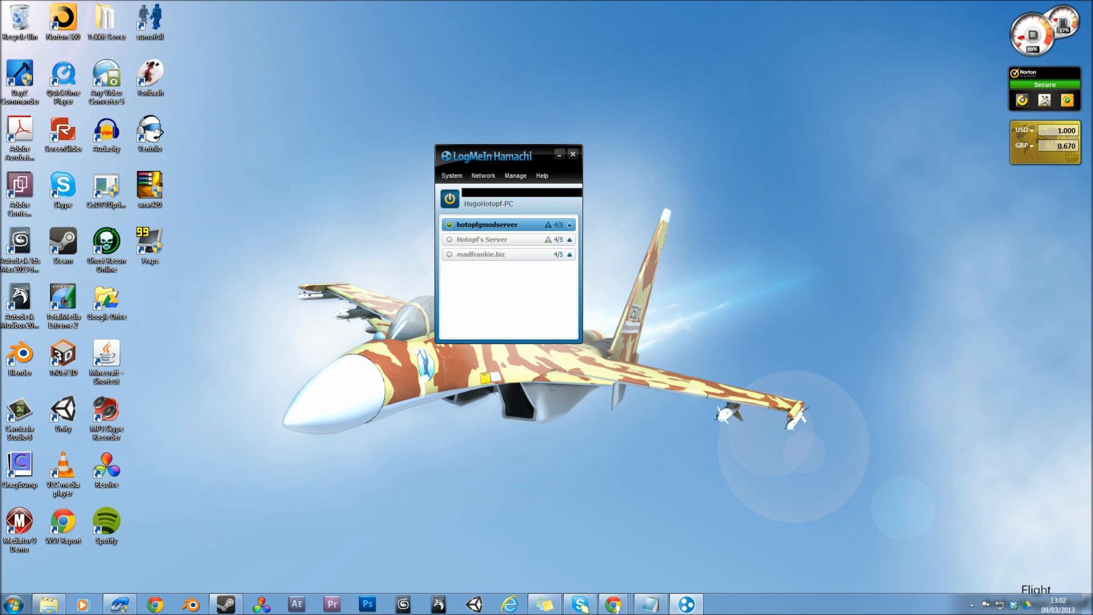
Step: Open the Join an existing network form and dismiss it without joining
click(463, 172)
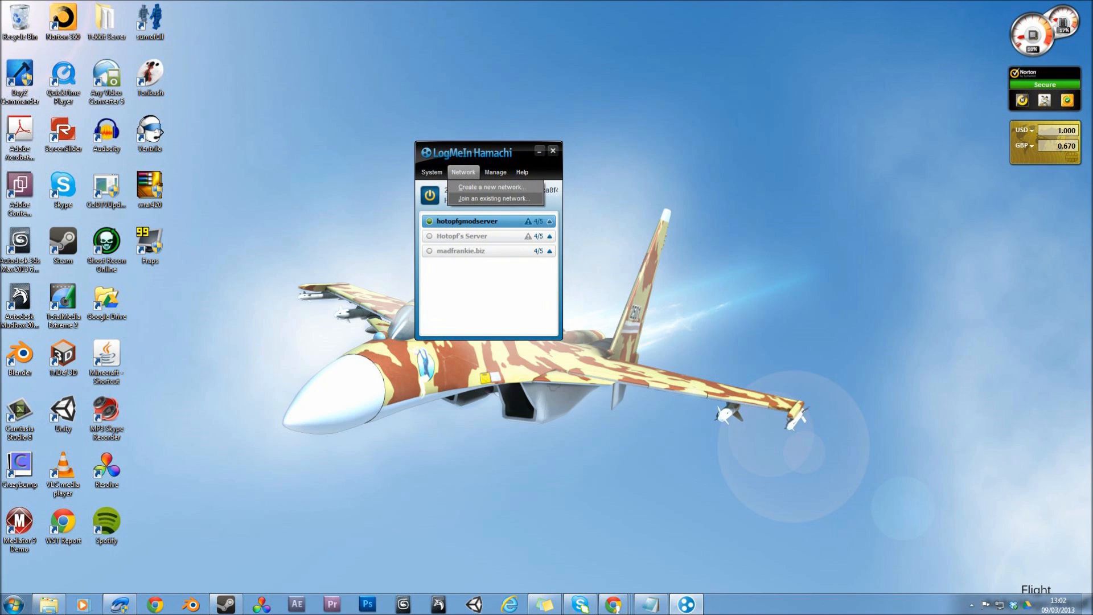
click(493, 198)
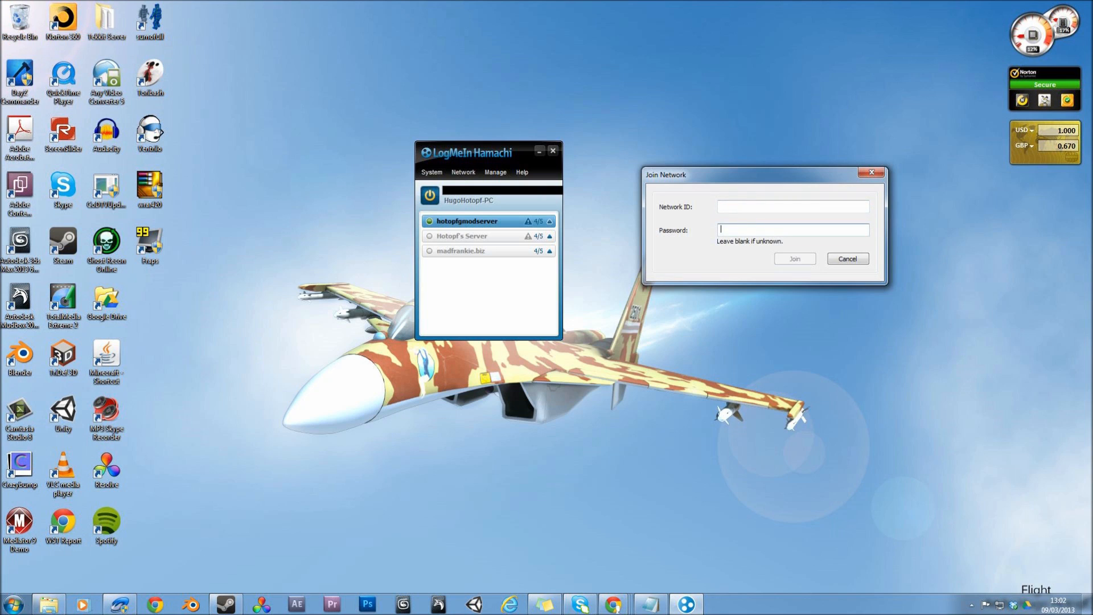
click(848, 258)
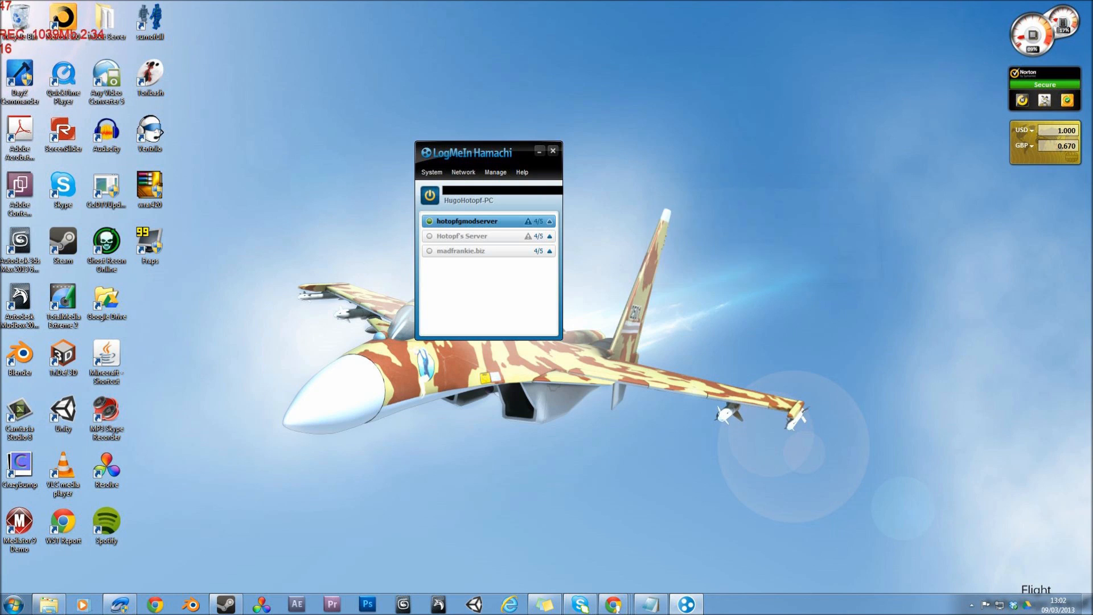
Step: Close the Hamachi window and launch Garry's Mod from the taskbar
click(555, 220)
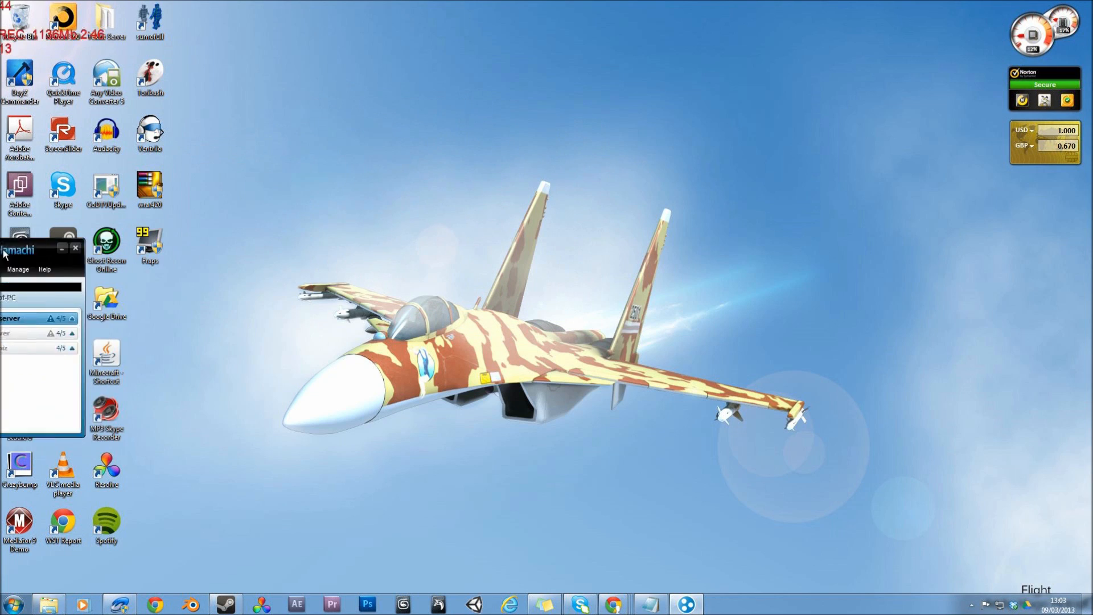
click(76, 247)
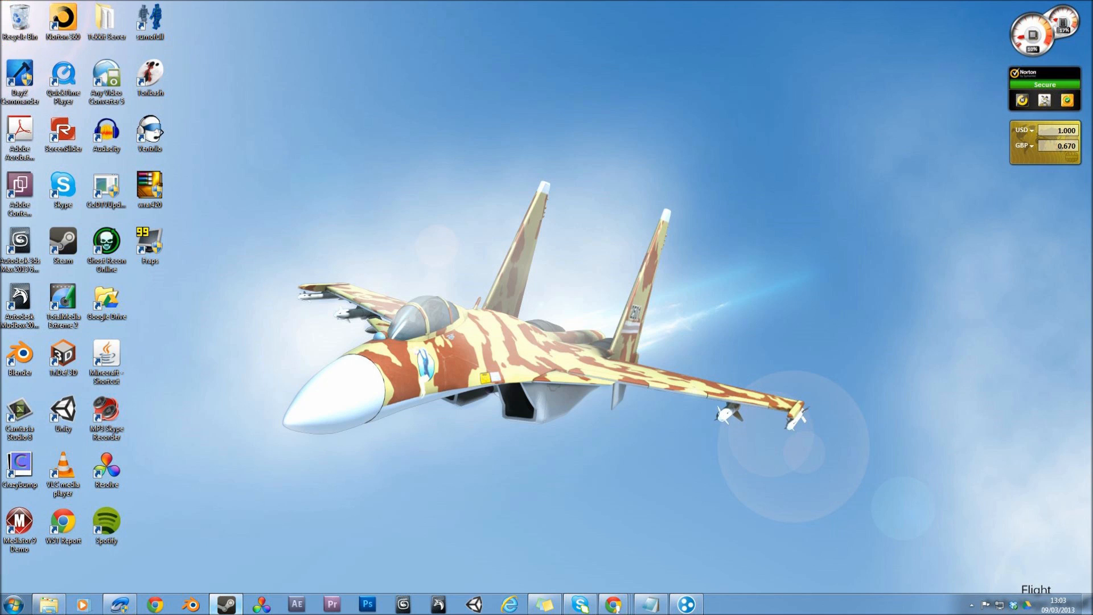
click(225, 604)
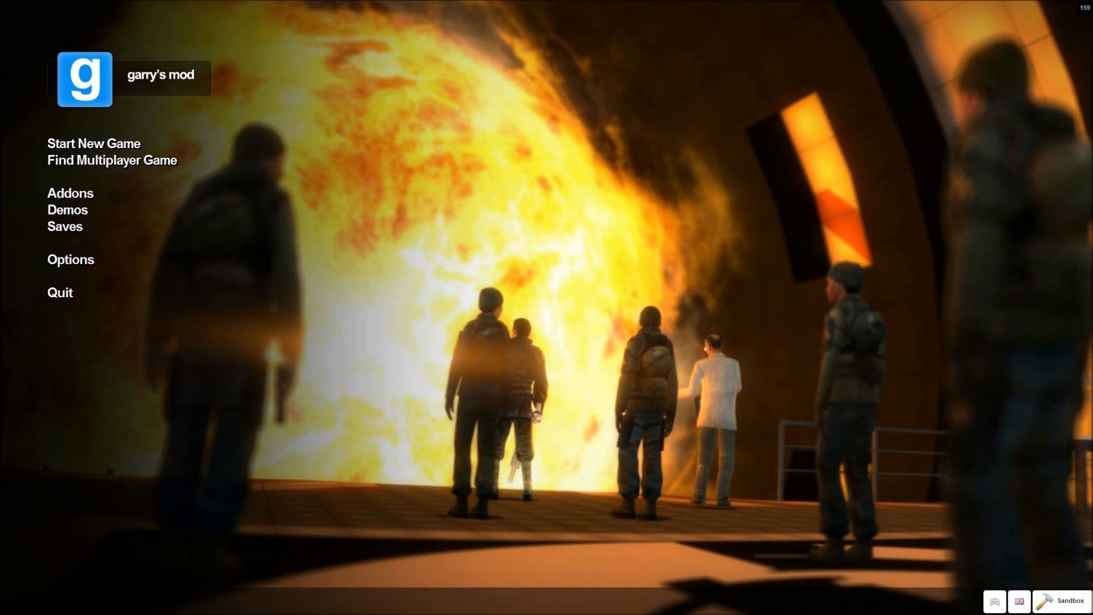
Step: Set up a new Sandbox game on gm_flatgrass hosting 4 Players
click(94, 143)
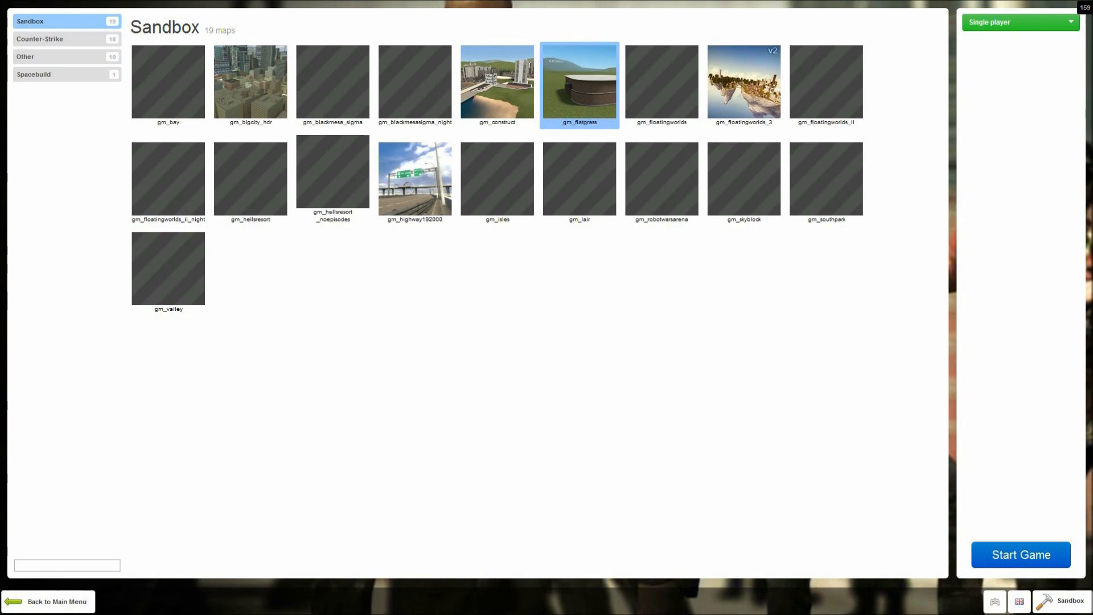
click(1020, 22)
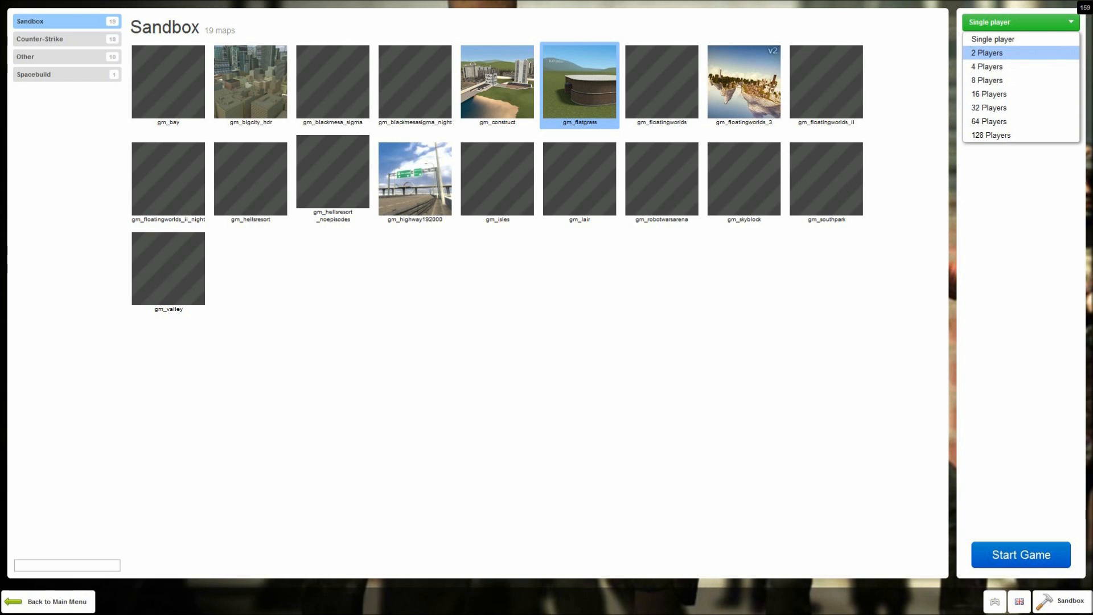
mouse_move(988, 67)
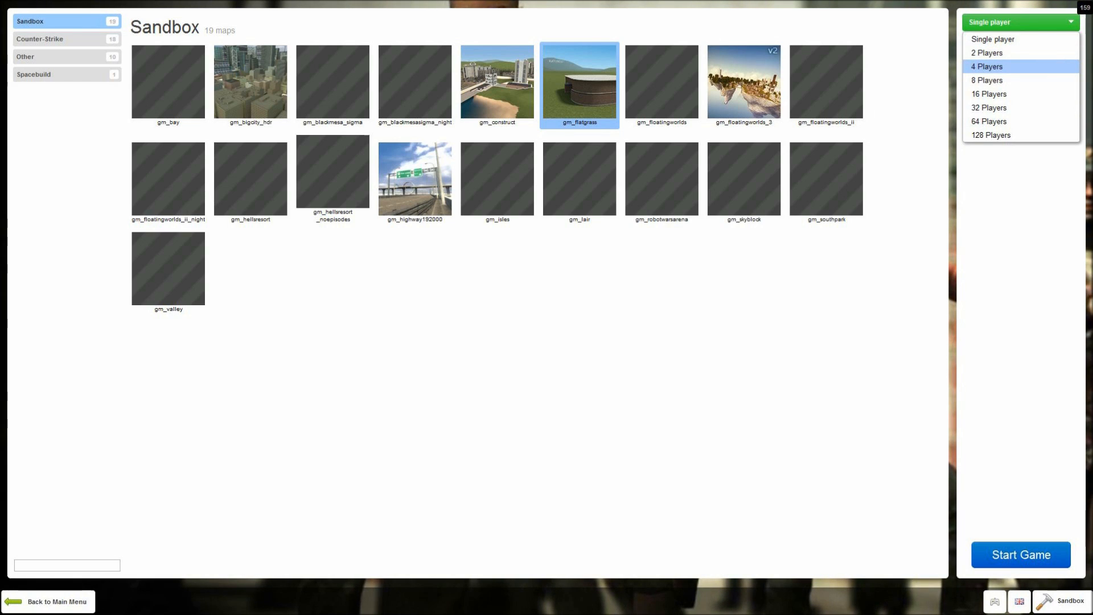
click(987, 66)
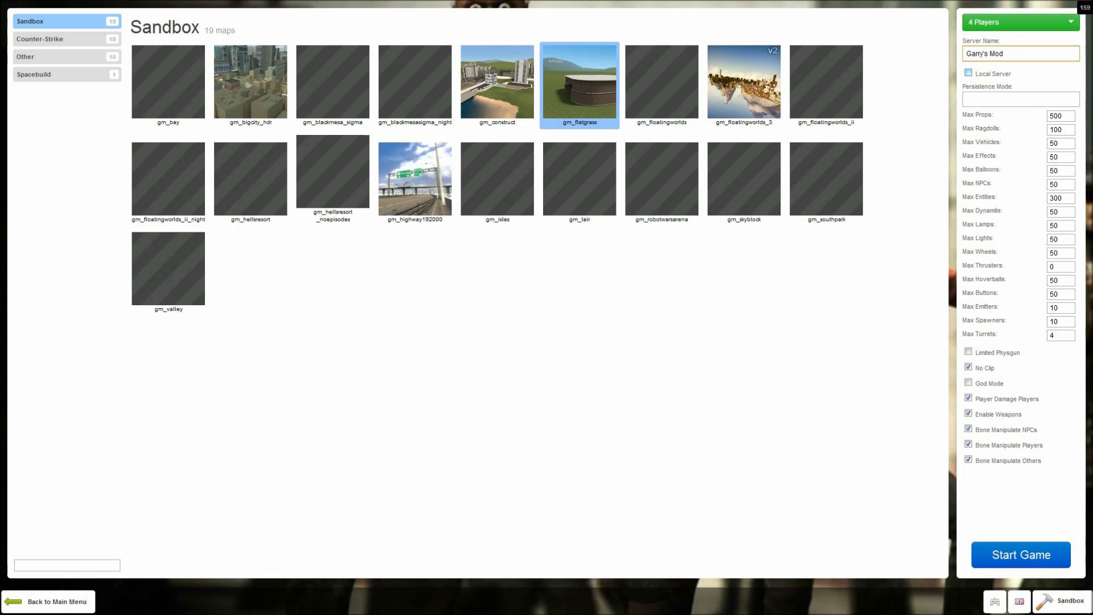
click(1017, 54)
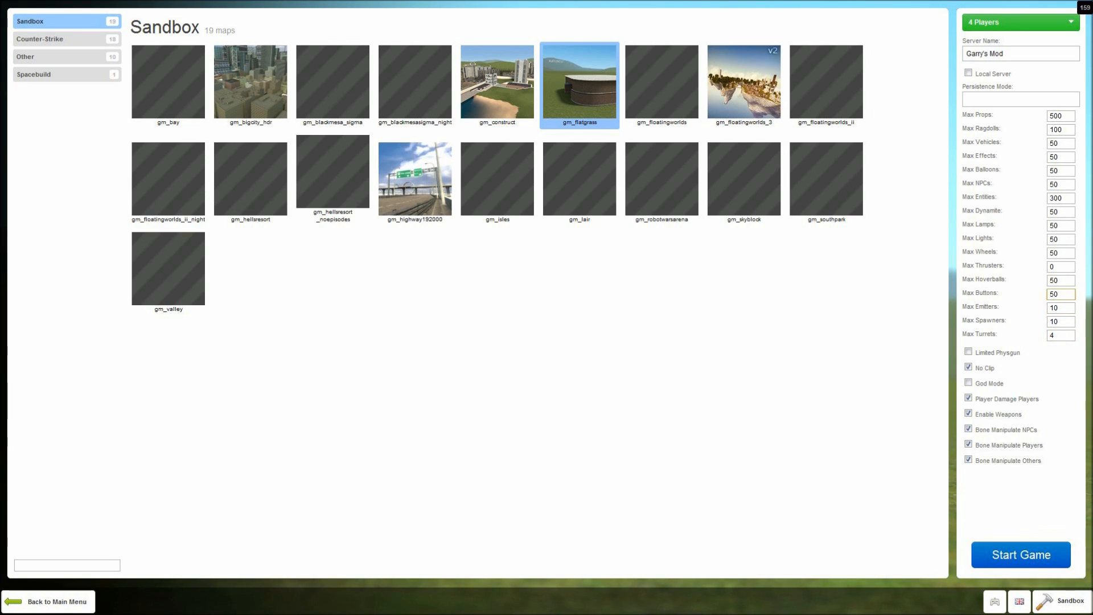
click(1060, 293)
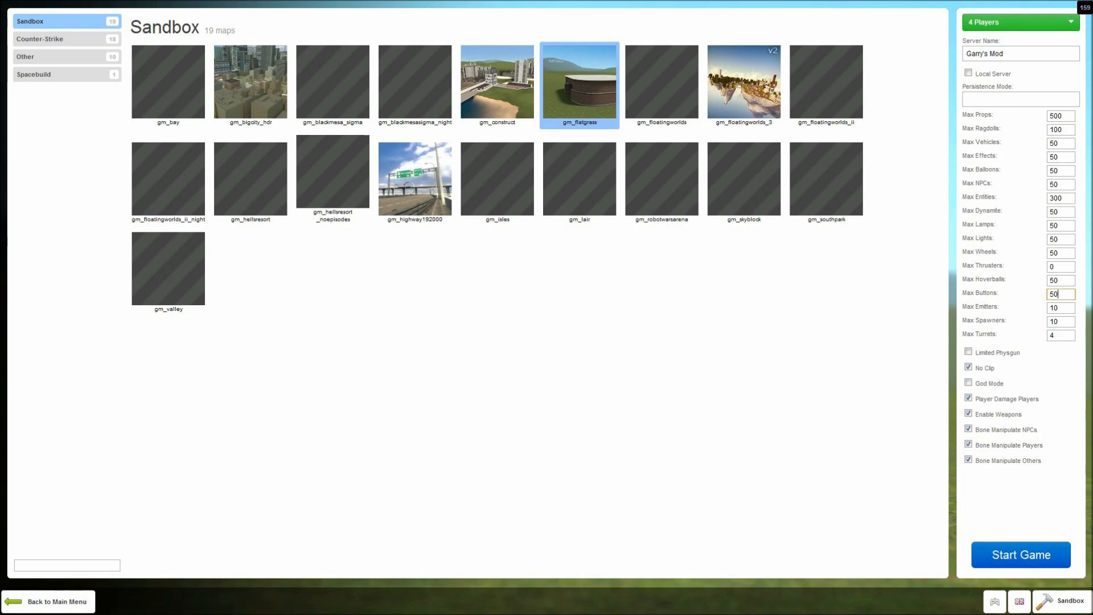
click(1058, 266)
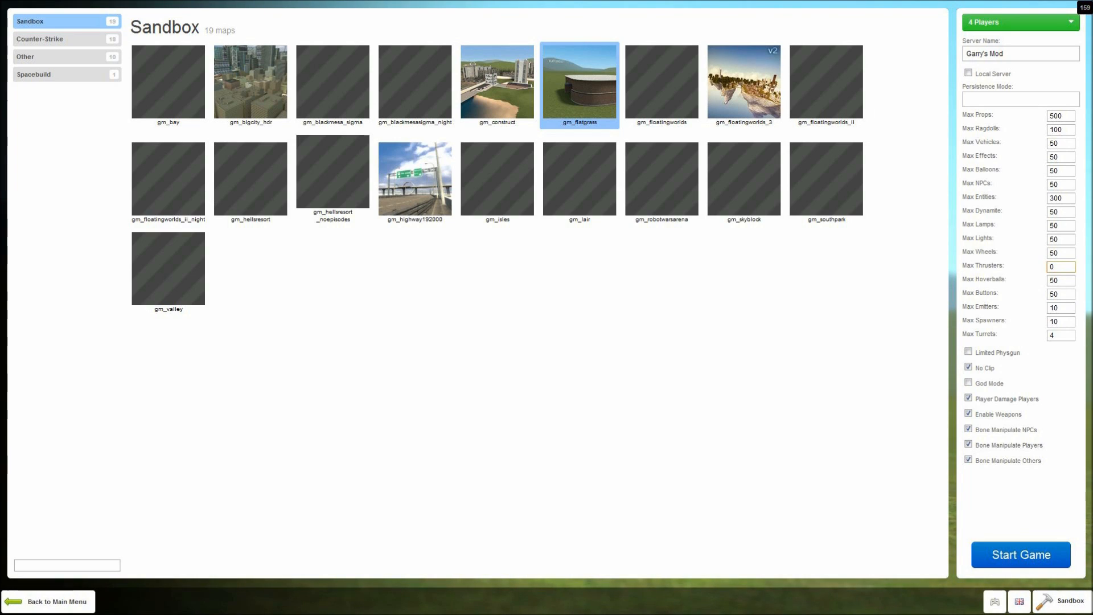
click(1059, 265)
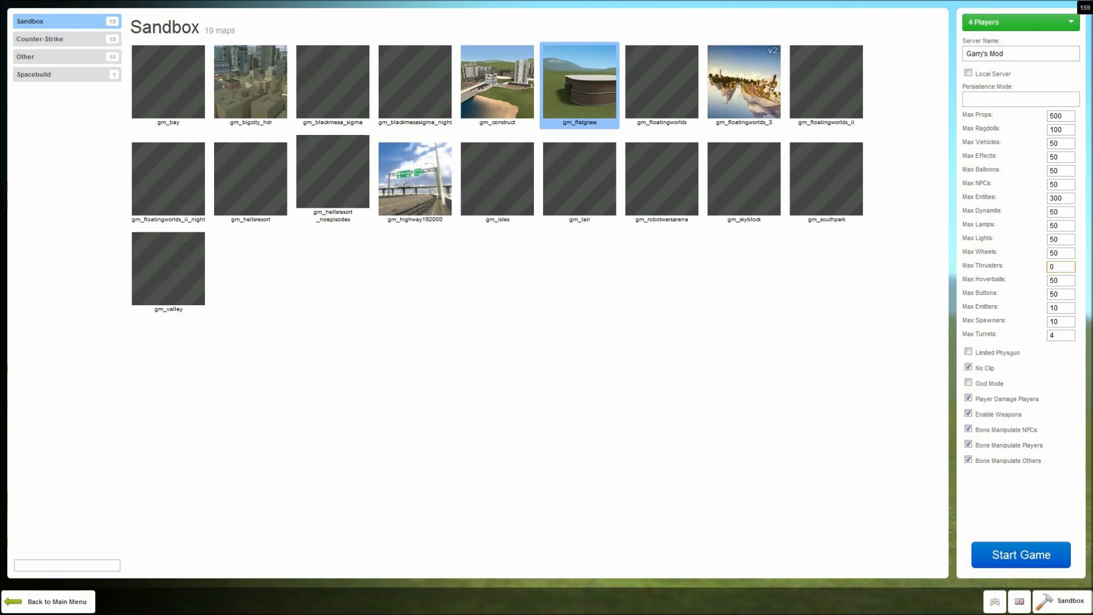
click(1060, 114)
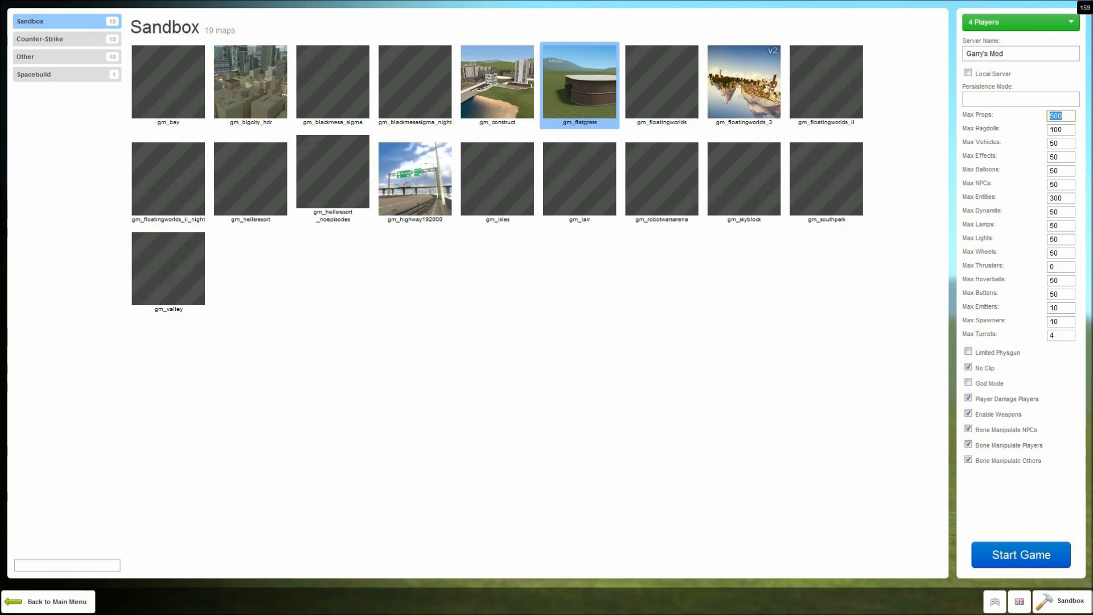
click(1060, 128)
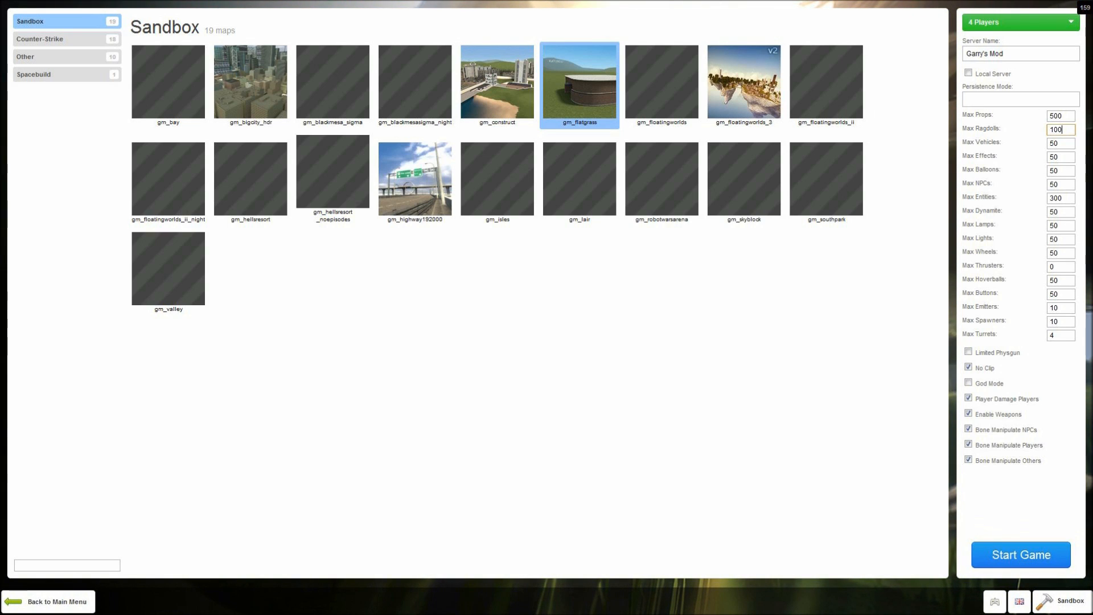
click(1020, 555)
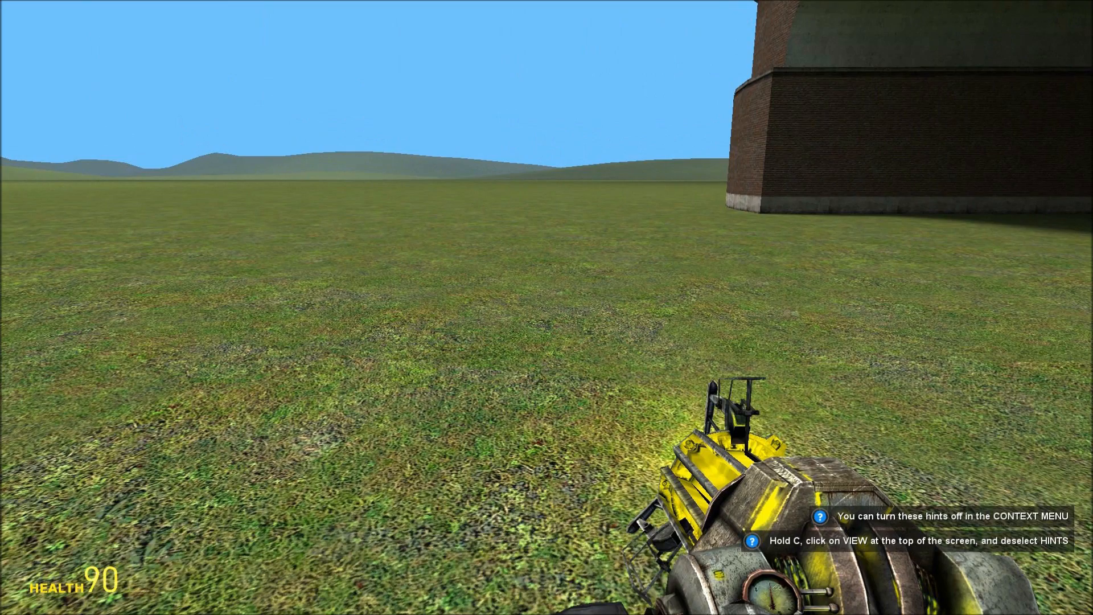
Step: Spawn a stone slab and a wooden table from the Construction Props menu
key(q)
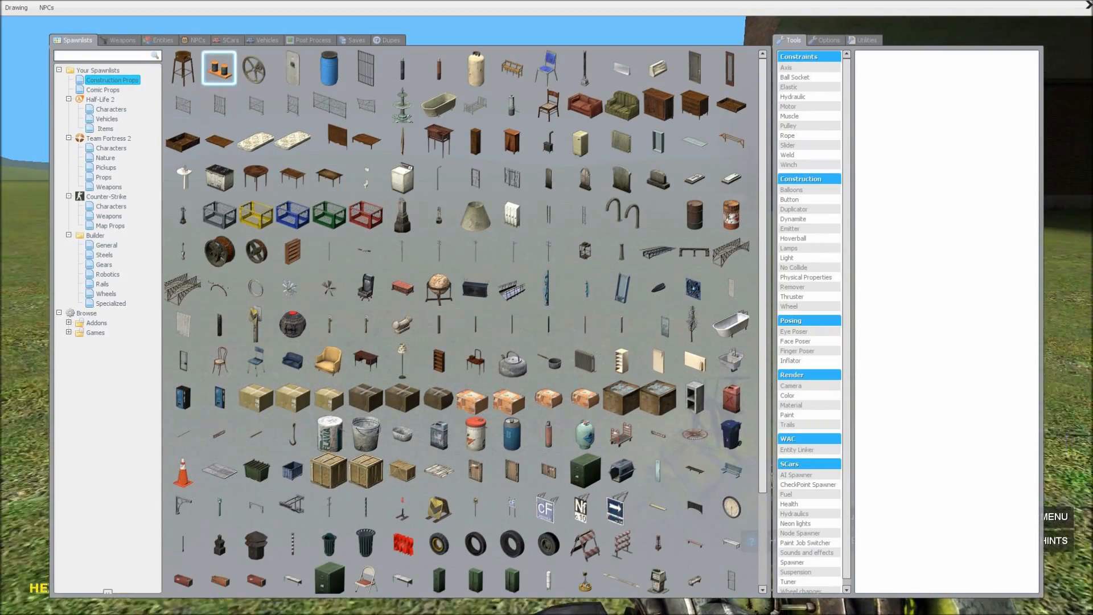
click(253, 69)
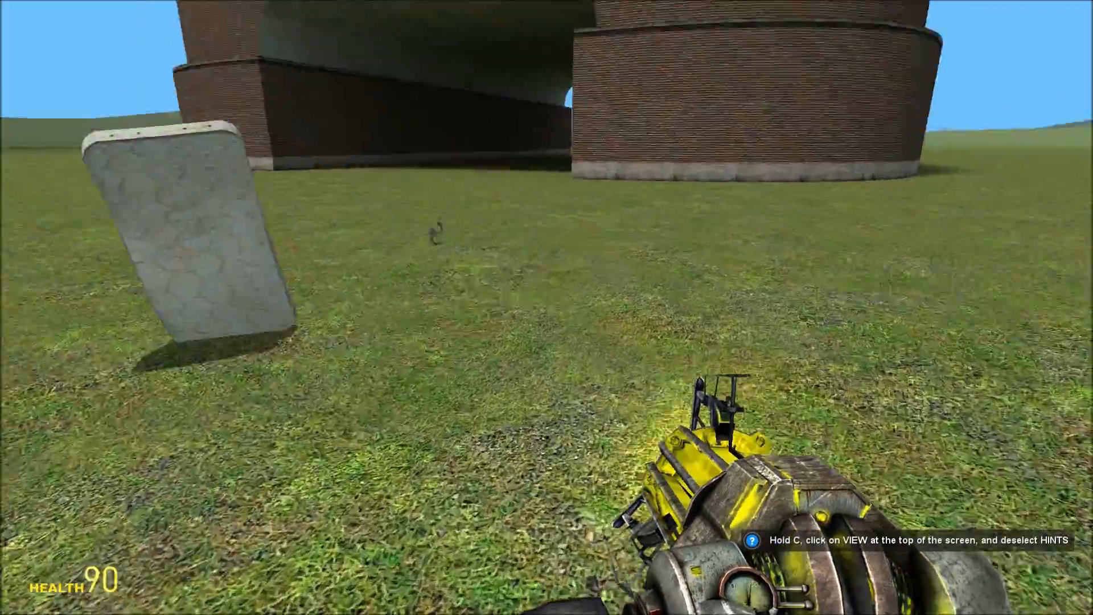
key(q)
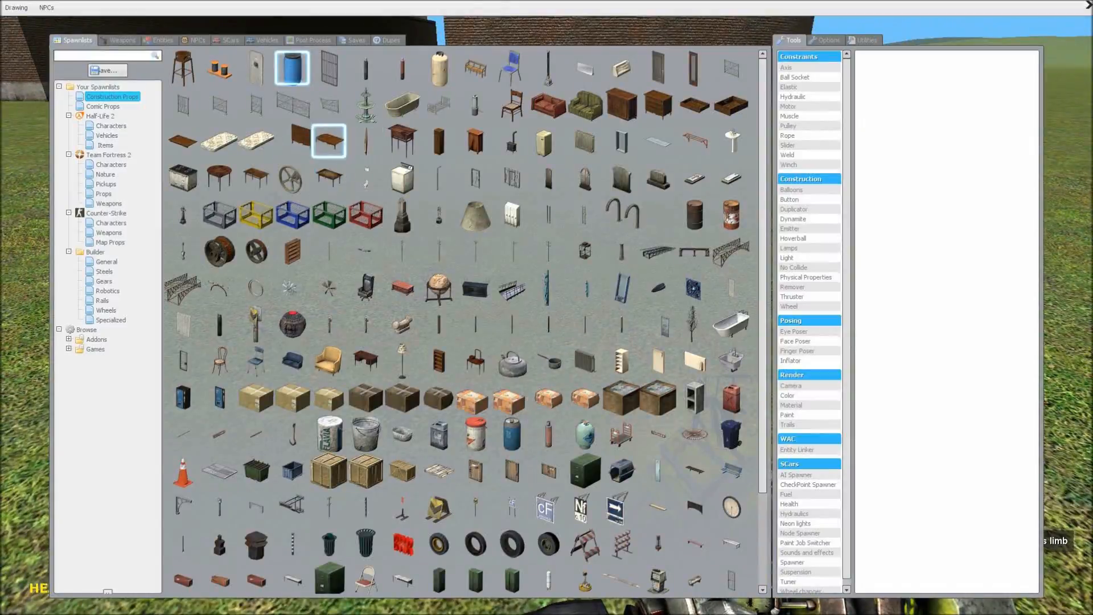
click(401, 175)
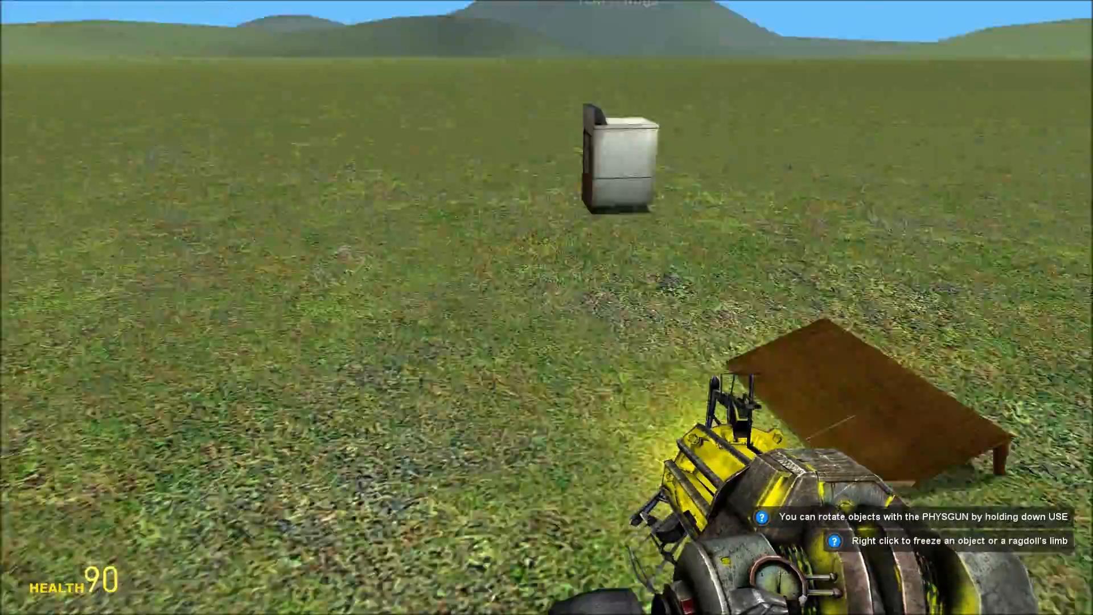
mouse_move(278, 279)
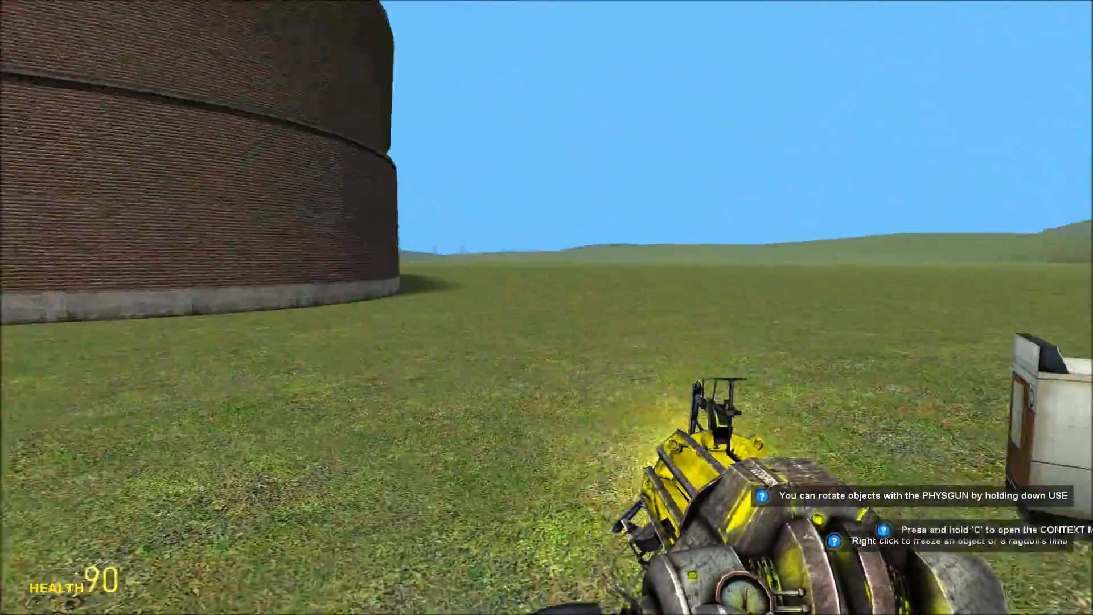
key(q)
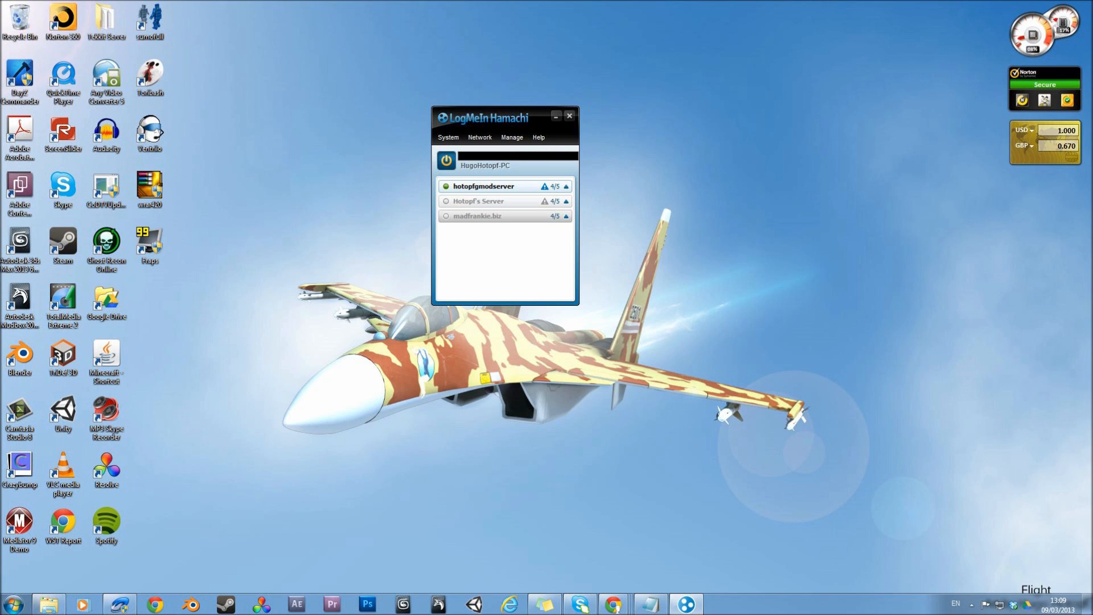
Step: Bring the madfrankie.biz network online and show the host 25.31.235.52's Copy IPv4 option
drag(488, 116, 412, 87)
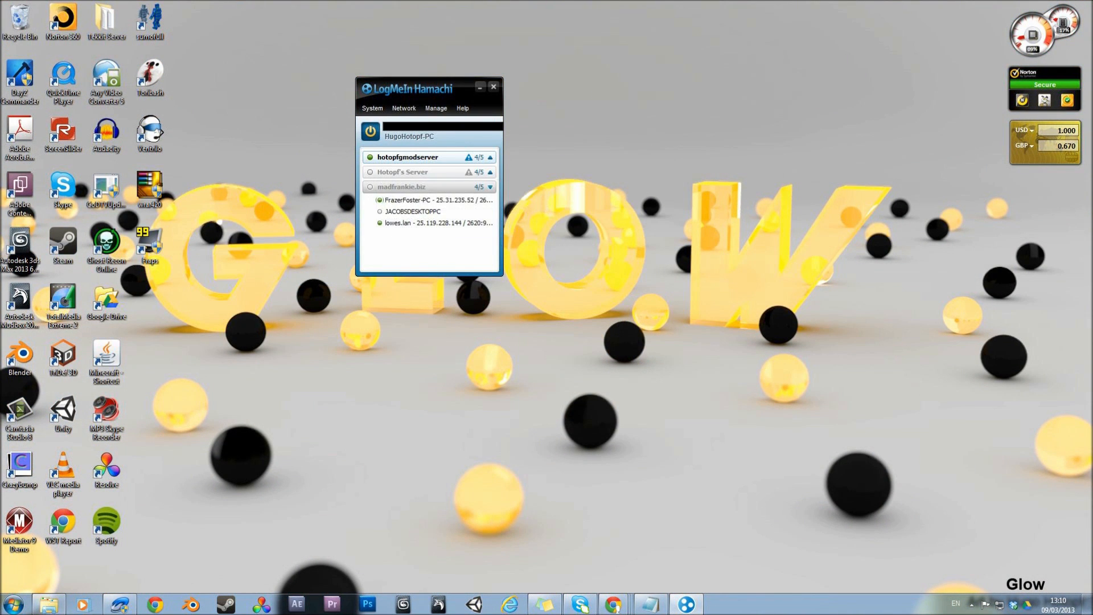
click(424, 187)
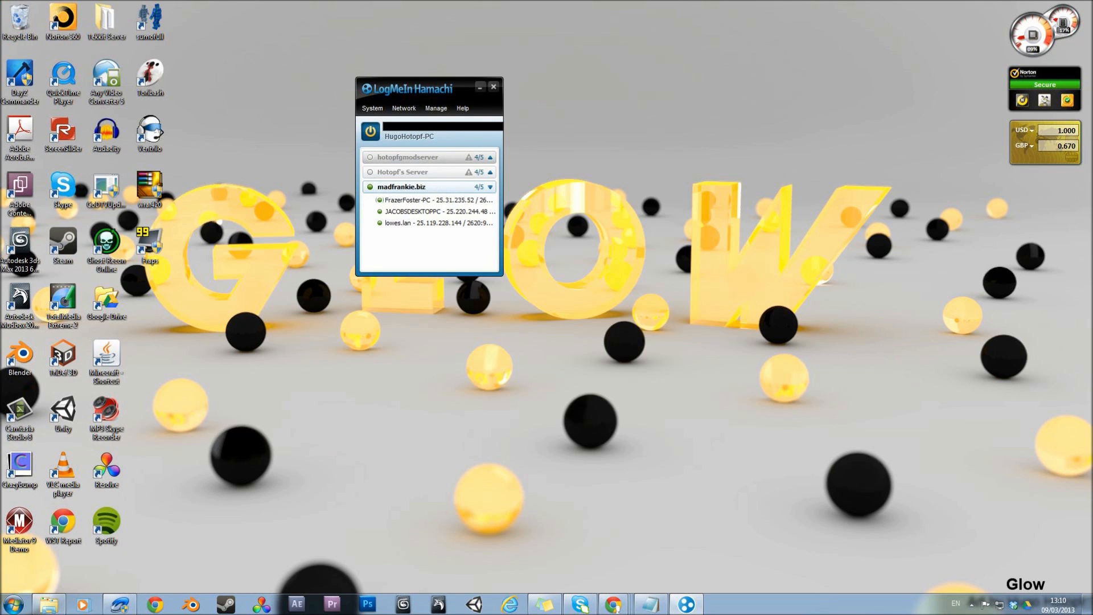
mouse_move(426, 200)
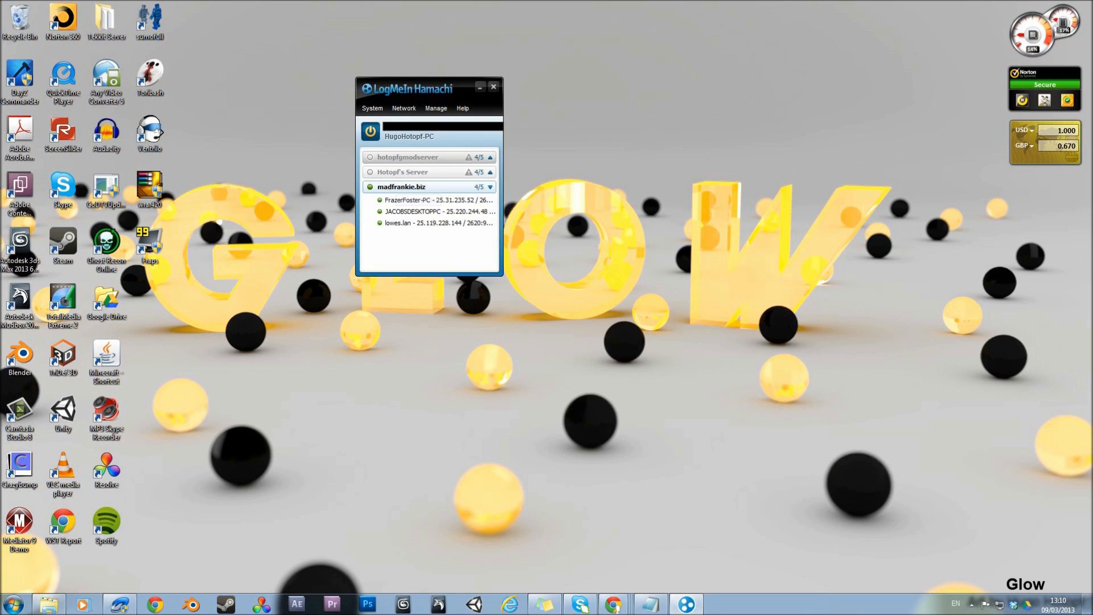
right_click(426, 199)
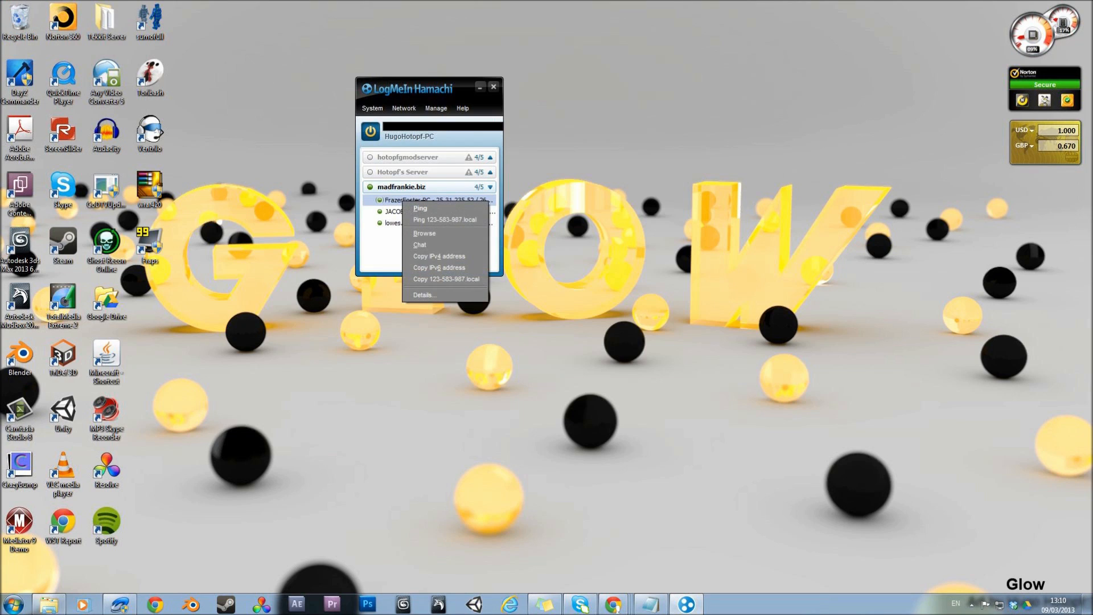
mouse_move(440, 257)
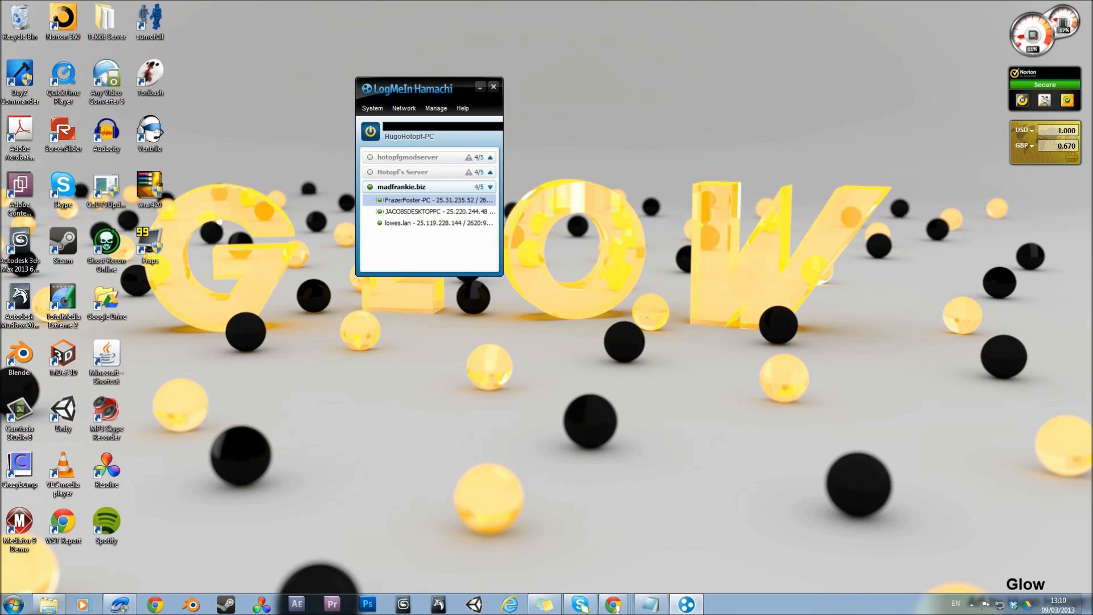
drag(404, 88, 357, 86)
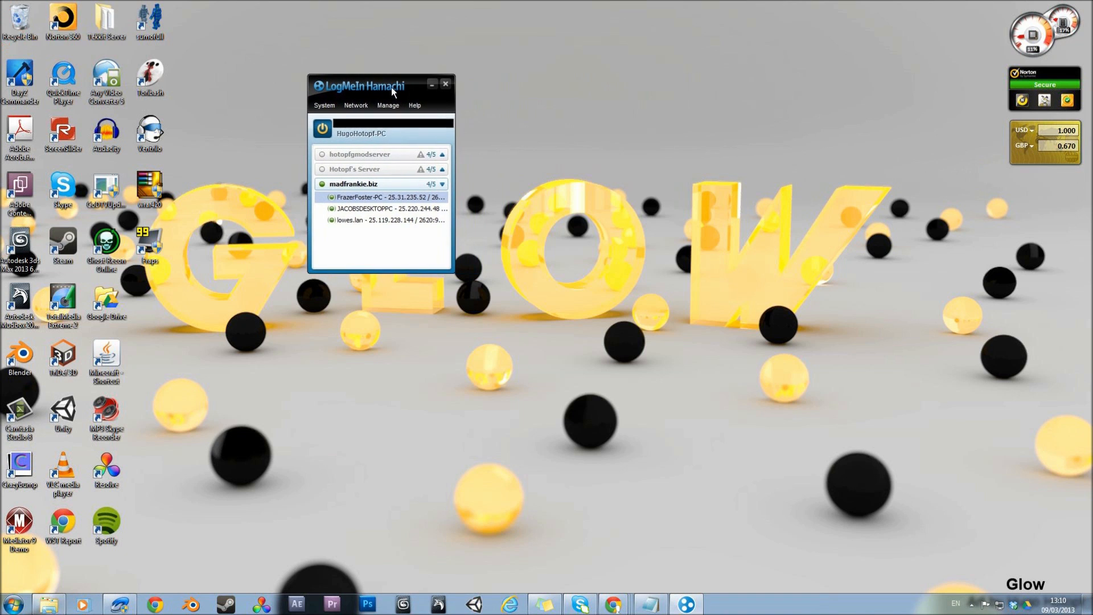
drag(377, 86, 342, 77)
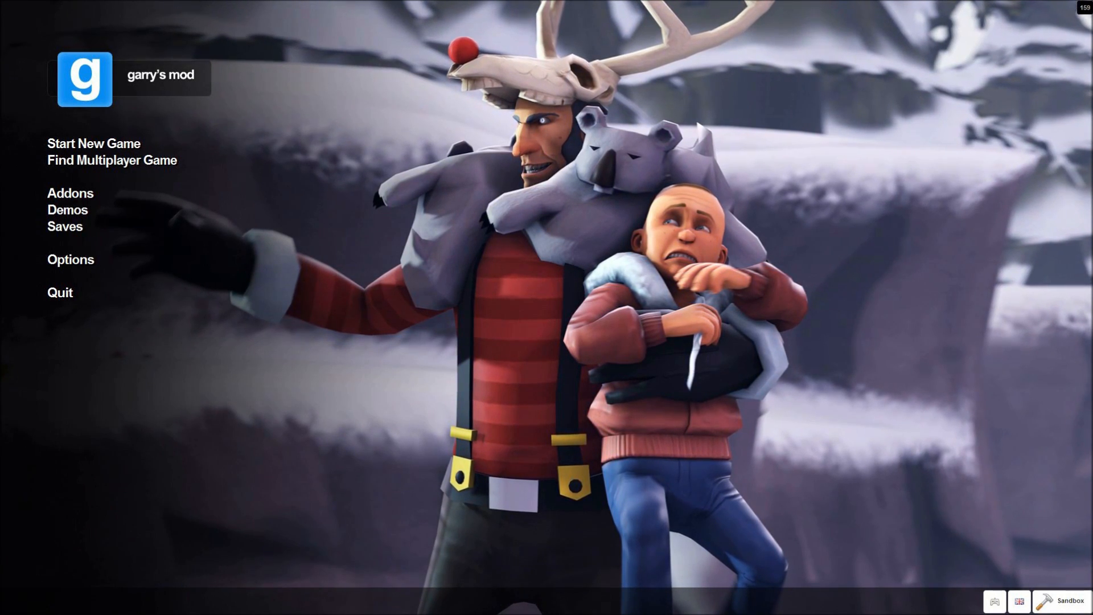
Step: Enable the developer console under Options > Keyboard > Advanced
click(70, 259)
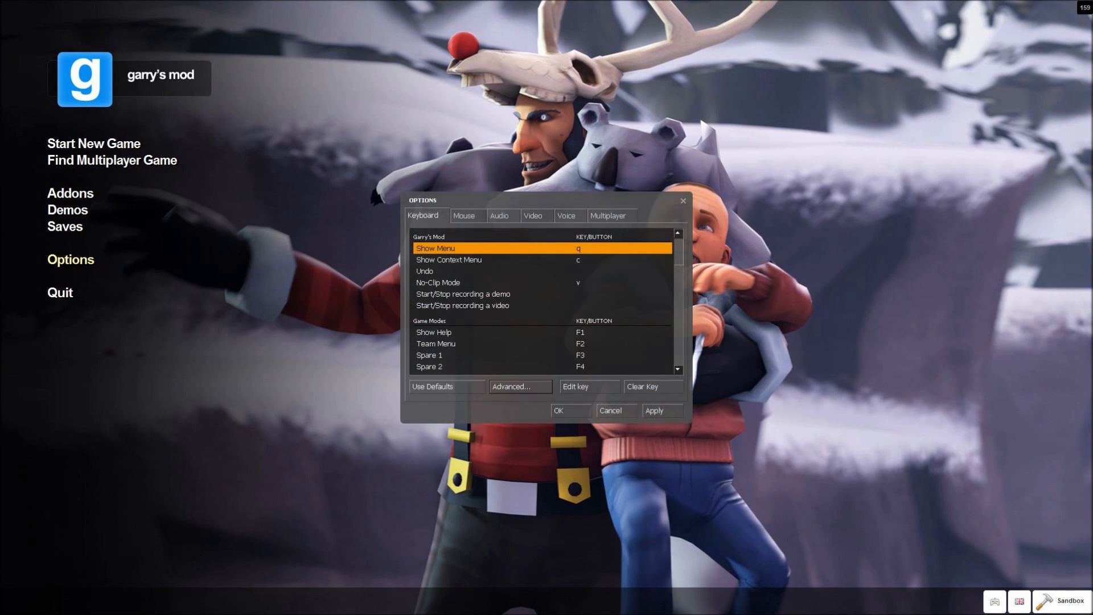
click(521, 387)
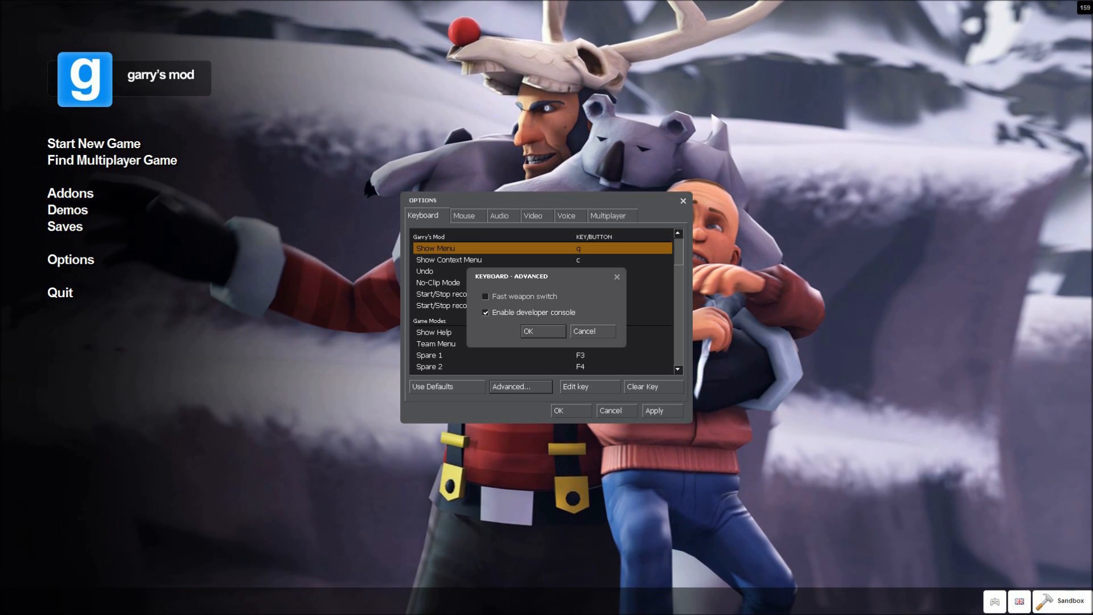
click(542, 331)
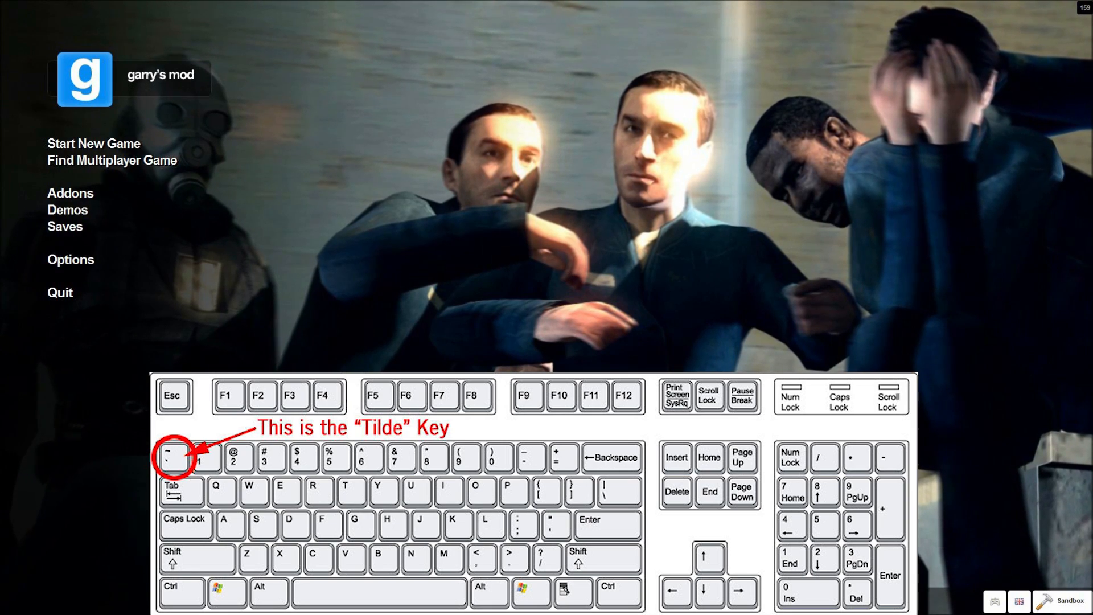
Step: Submit 'connect 25.31.235.52' in the developer console, then close the console
key(`)
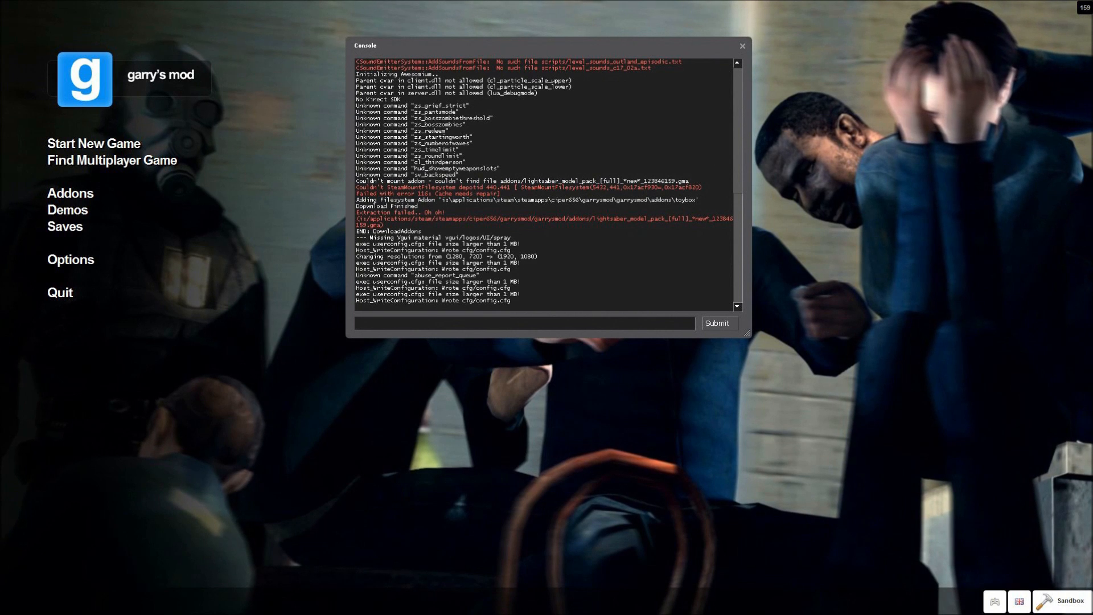
click(522, 322)
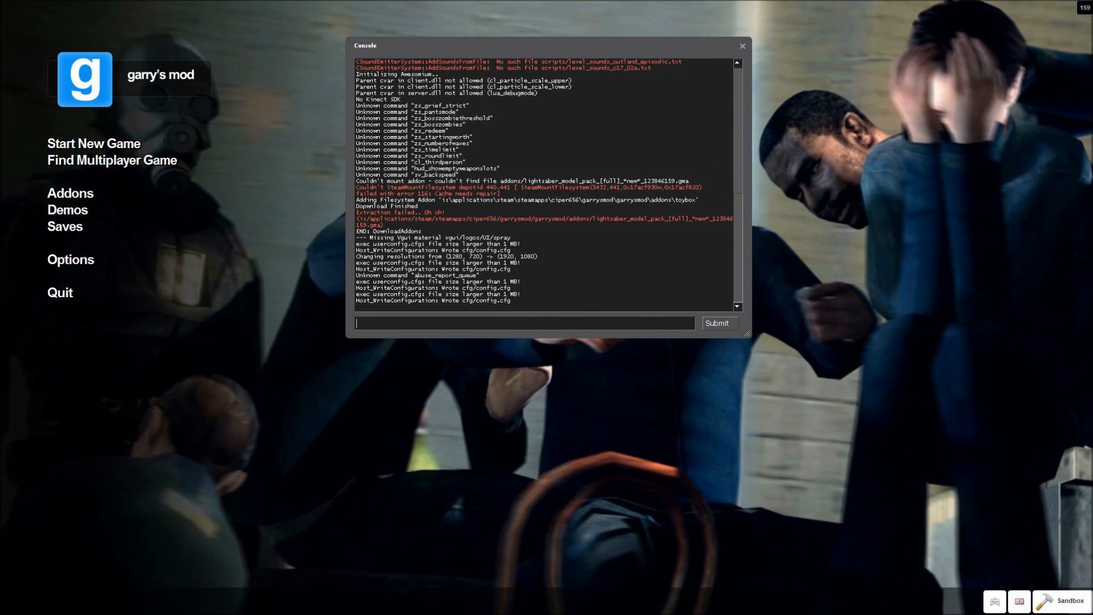
text(co)
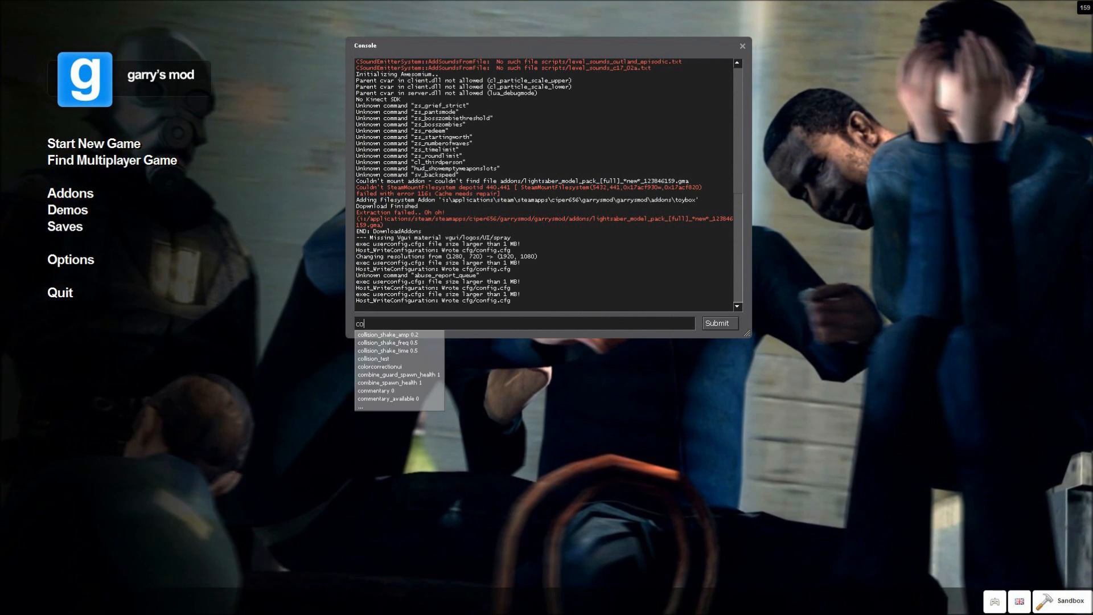
text(connect)
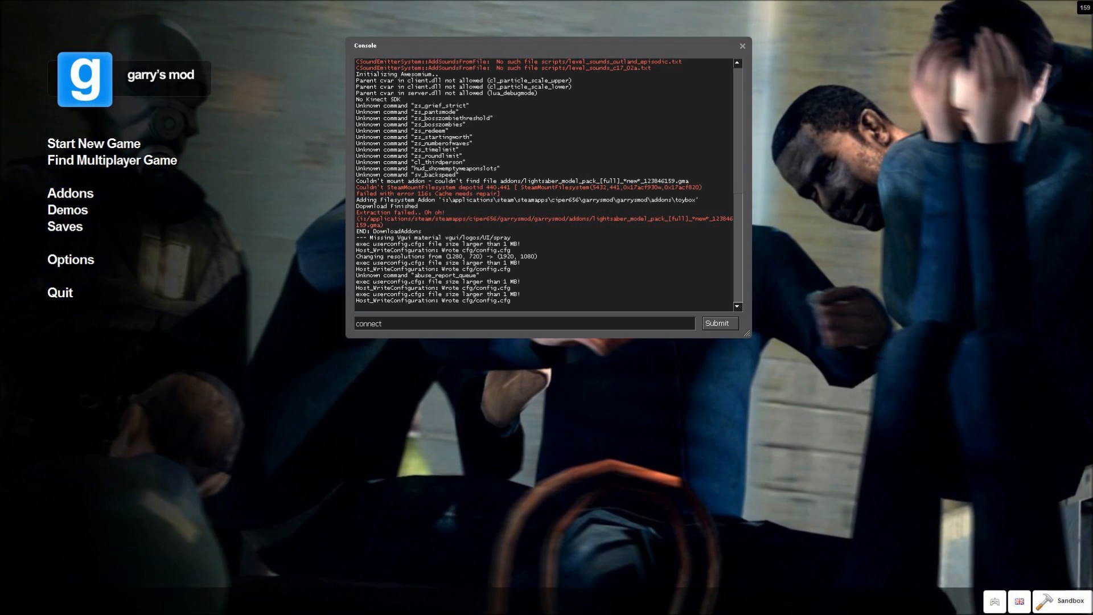
text(25.31.235.52)
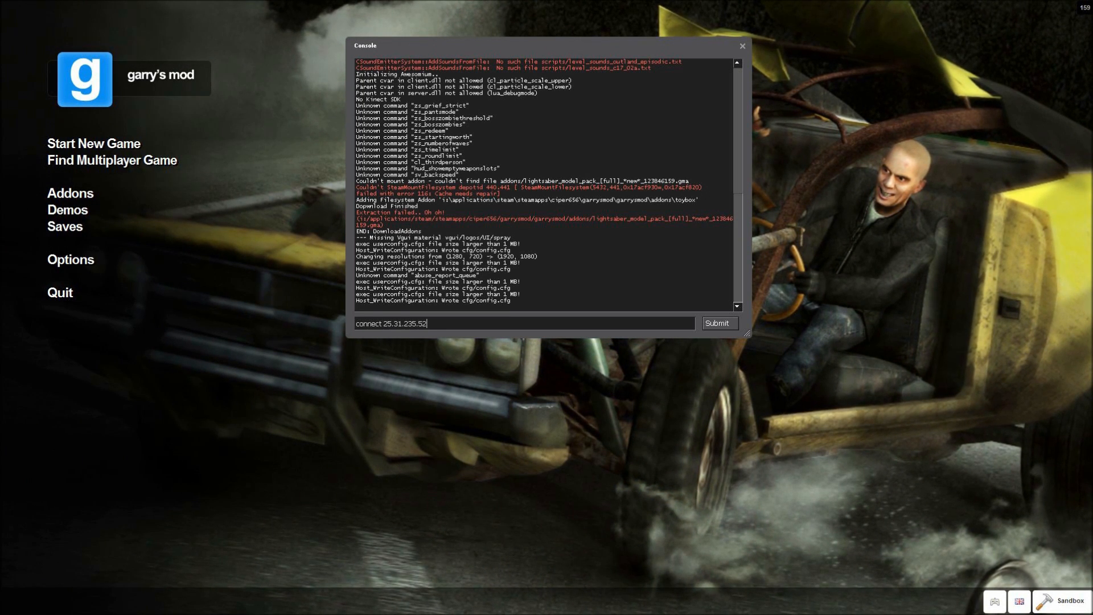
click(719, 323)
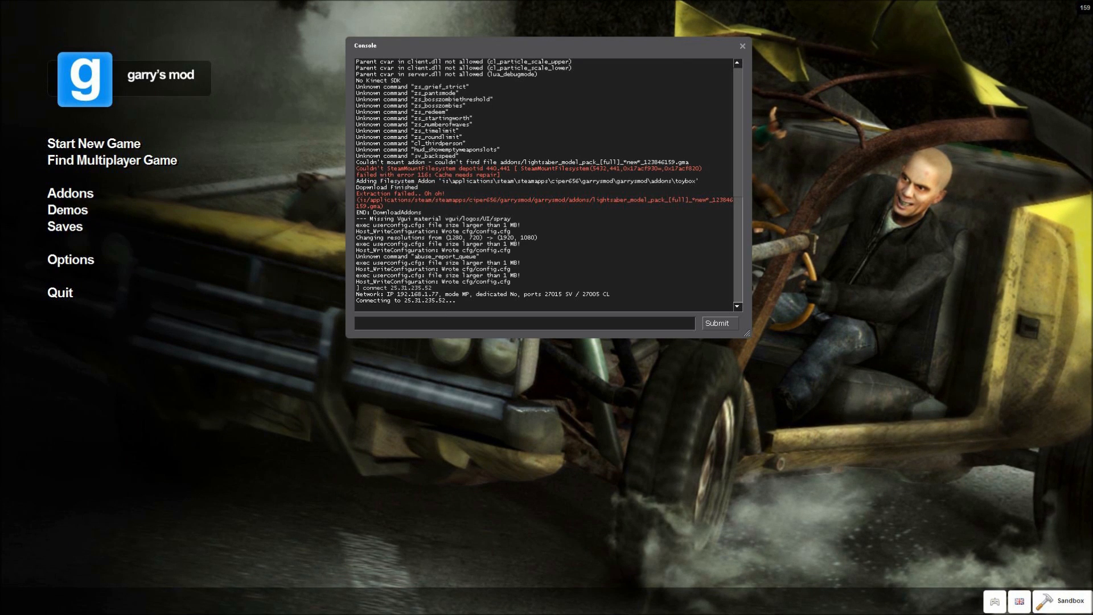
click(523, 323)
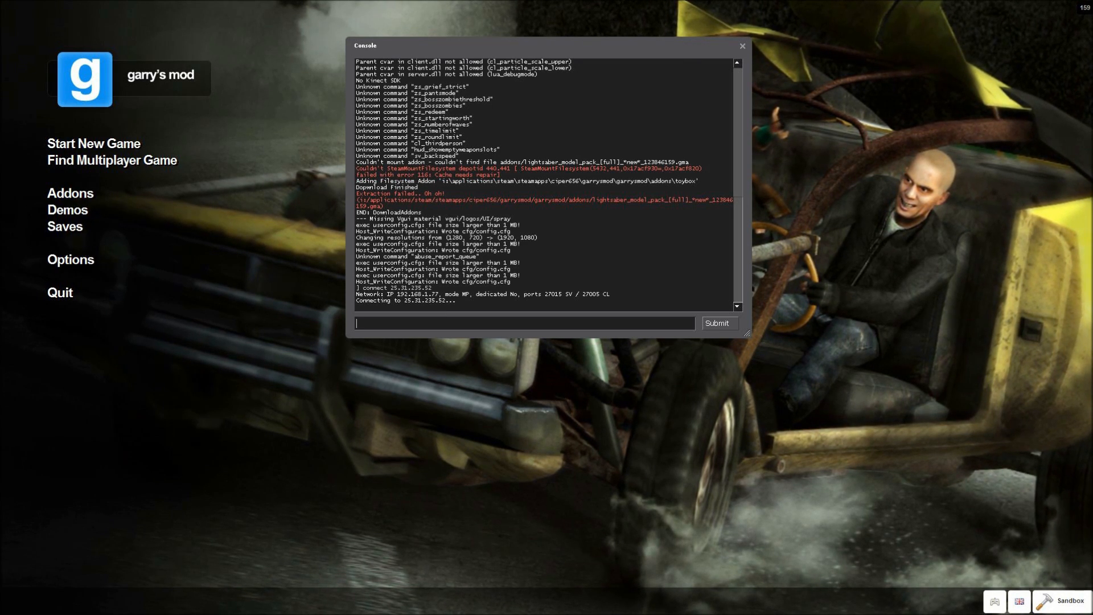
click(741, 45)
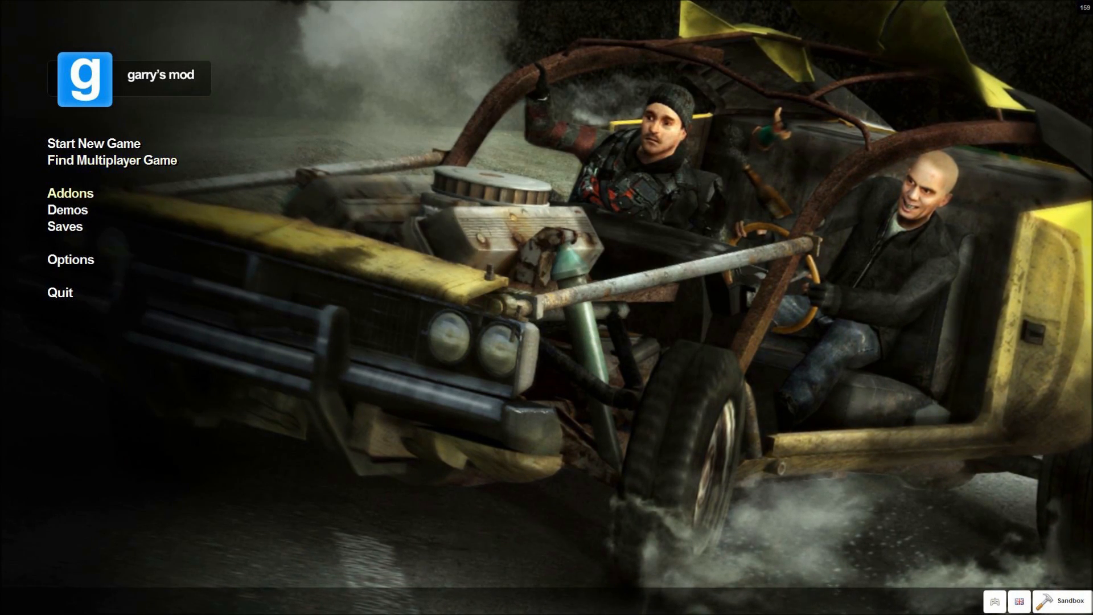
Step: Open Addons from the main menu to view subscribed addons
click(67, 192)
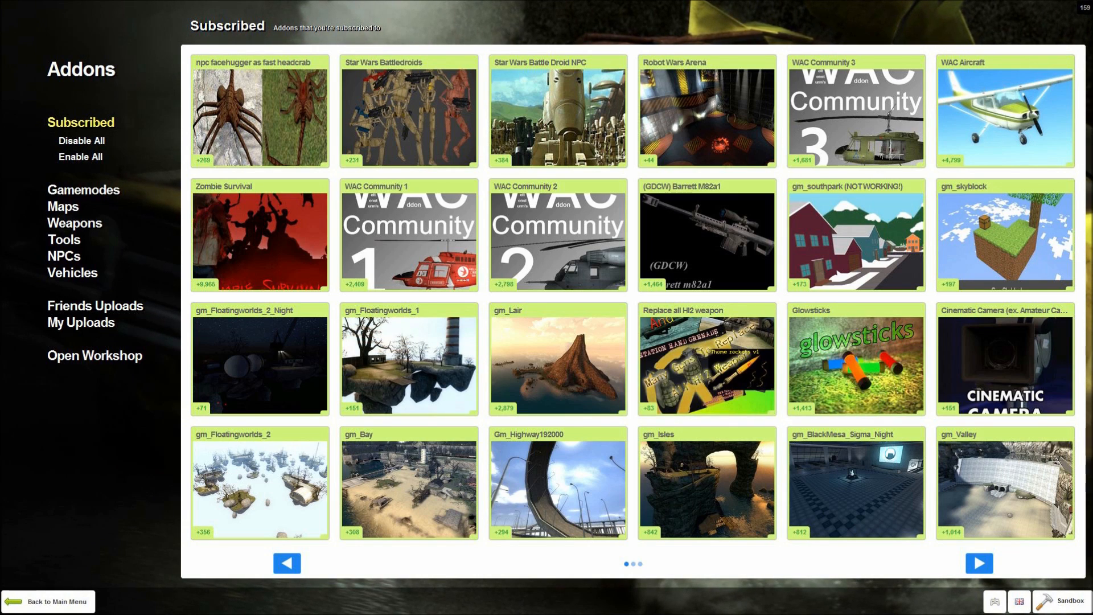
mouse_move(558, 494)
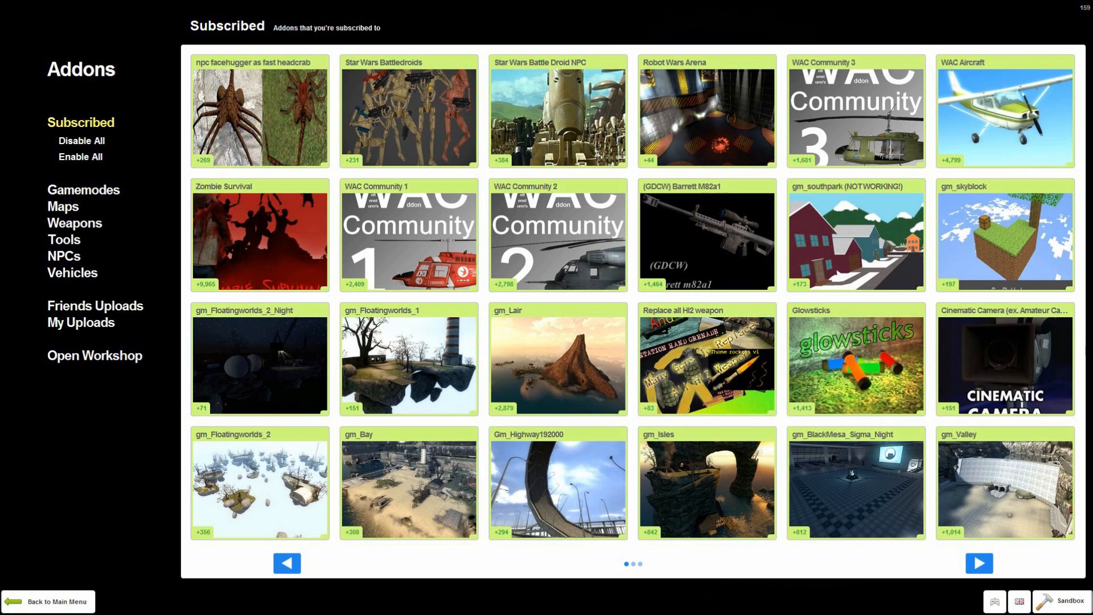
mouse_move(557, 241)
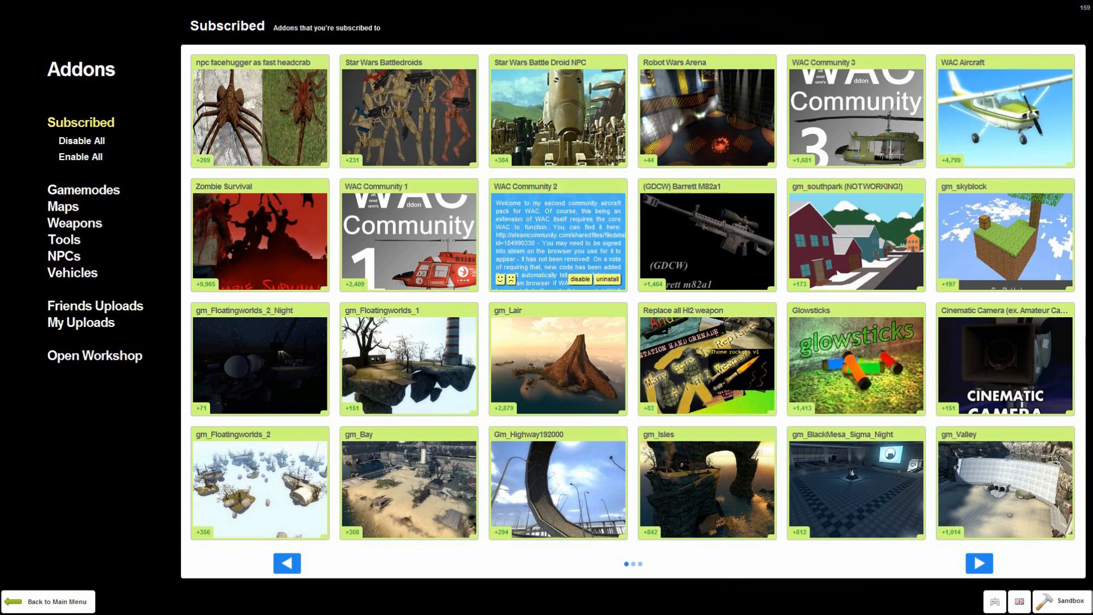